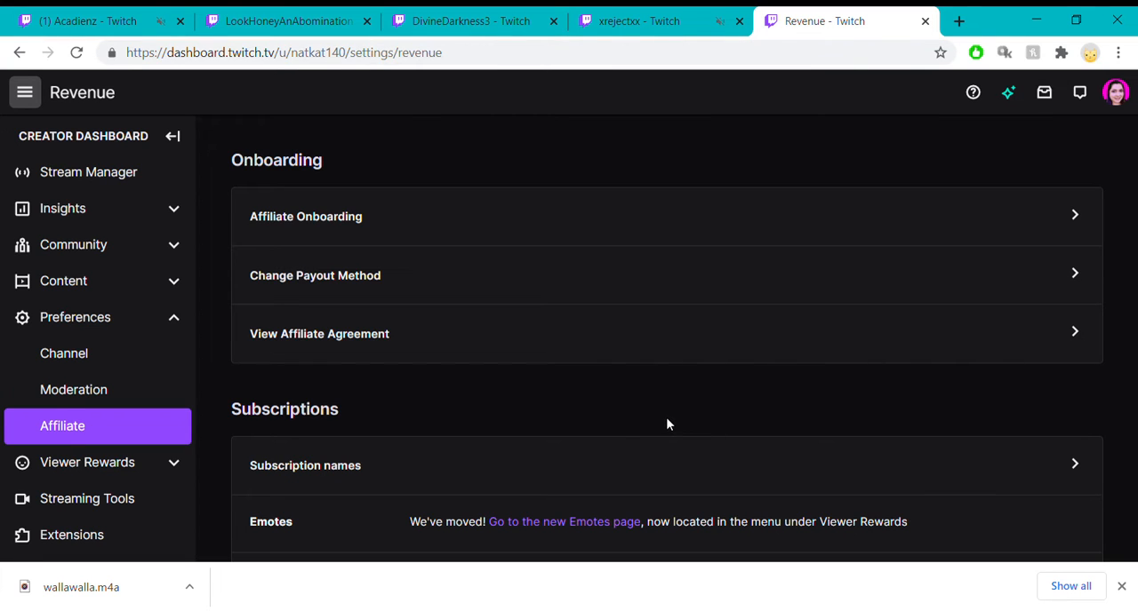
mouse_move(211, 253)
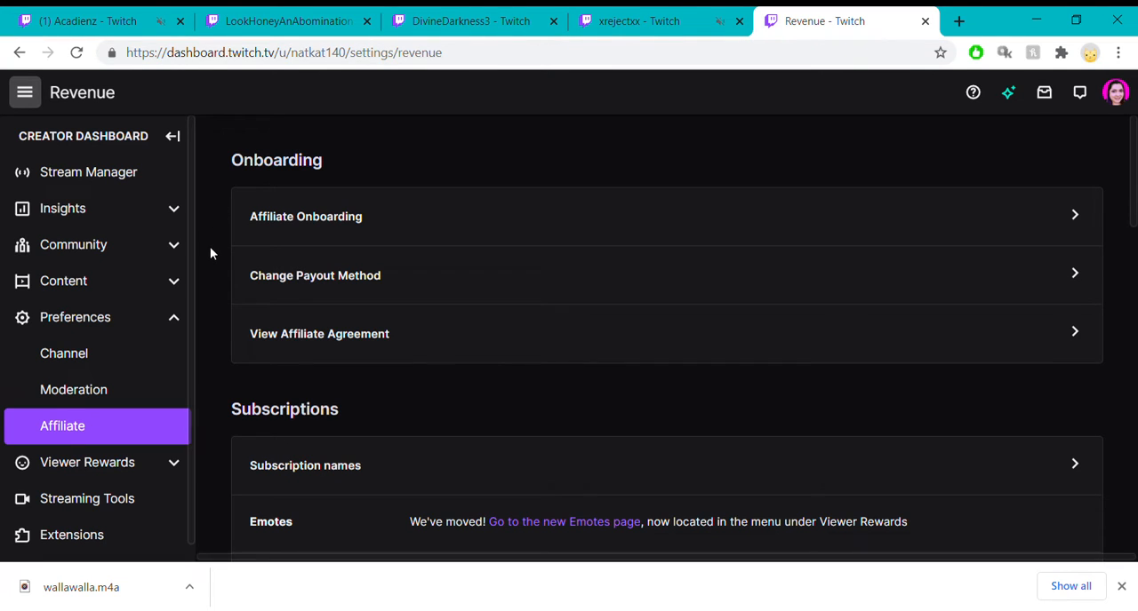
Review the Tier 1–3 names: Nat's Kats, Nat's Krew and Nat's Kweens.
scroll(down, 3)
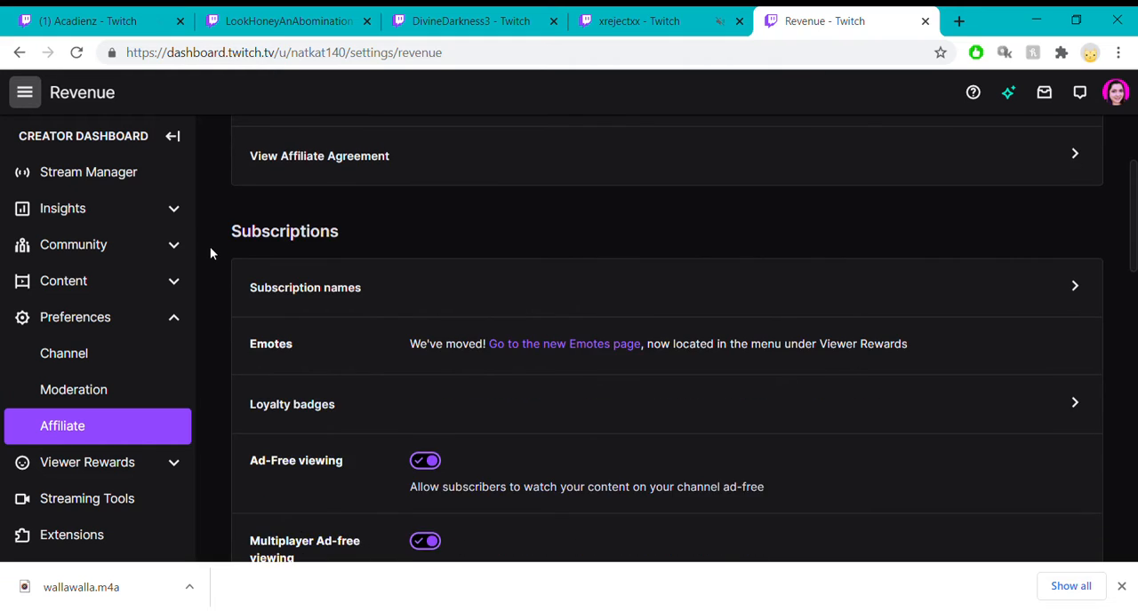
scroll(down, 3)
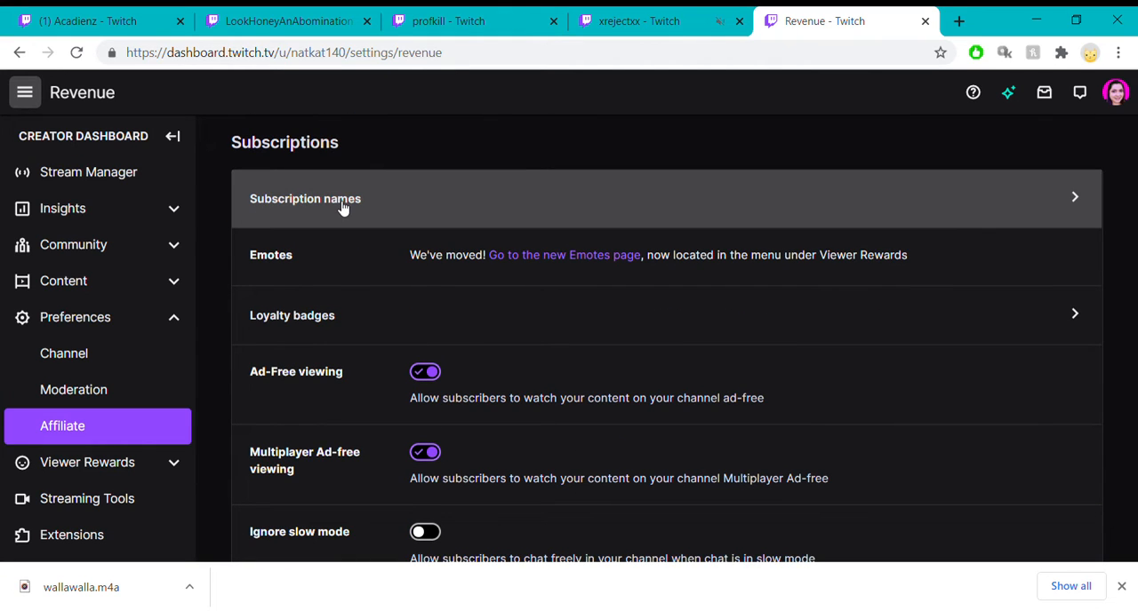
mouse_move(298, 213)
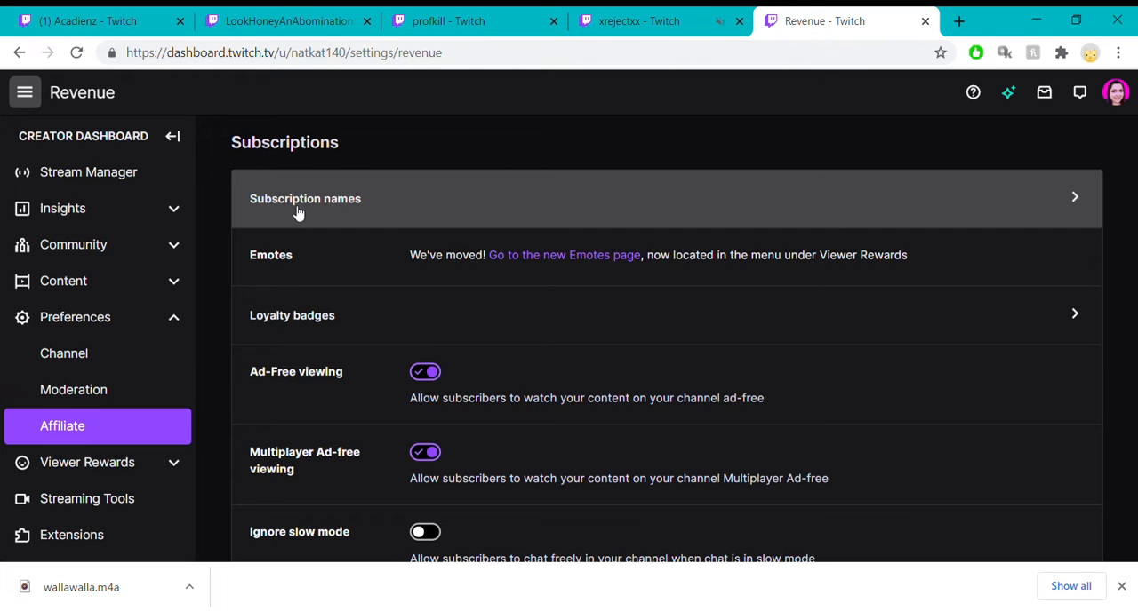
click(305, 198)
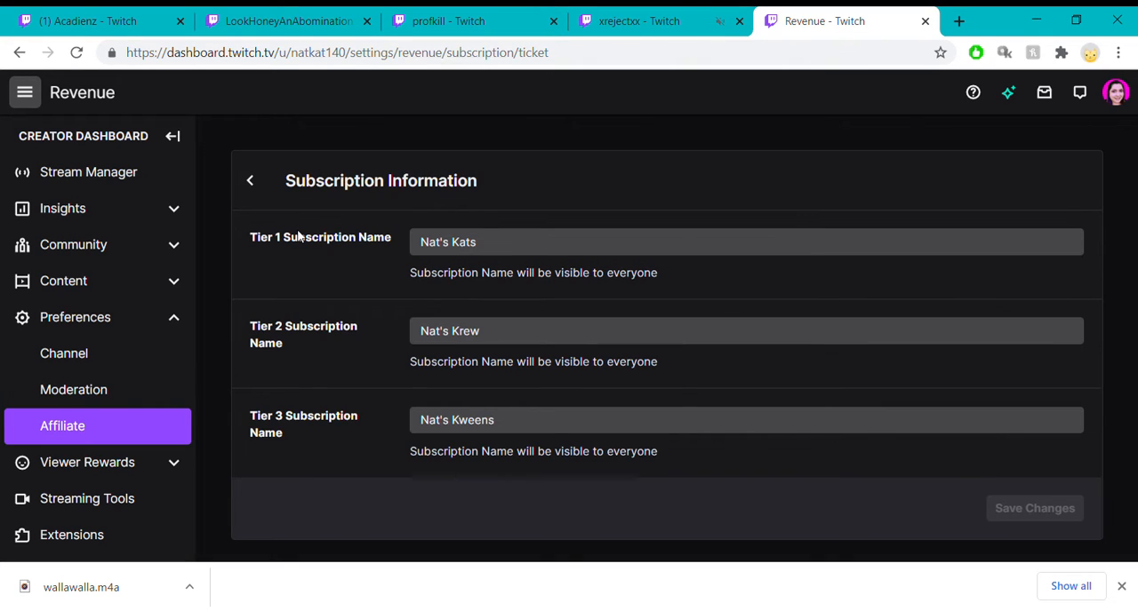
mouse_move(311, 446)
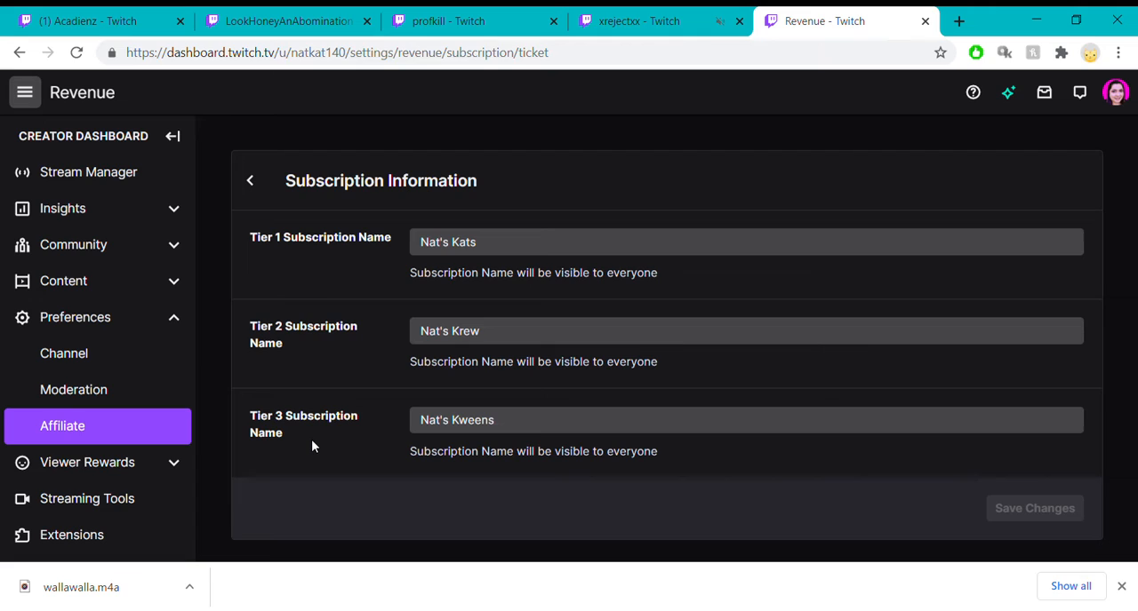
mouse_move(360, 253)
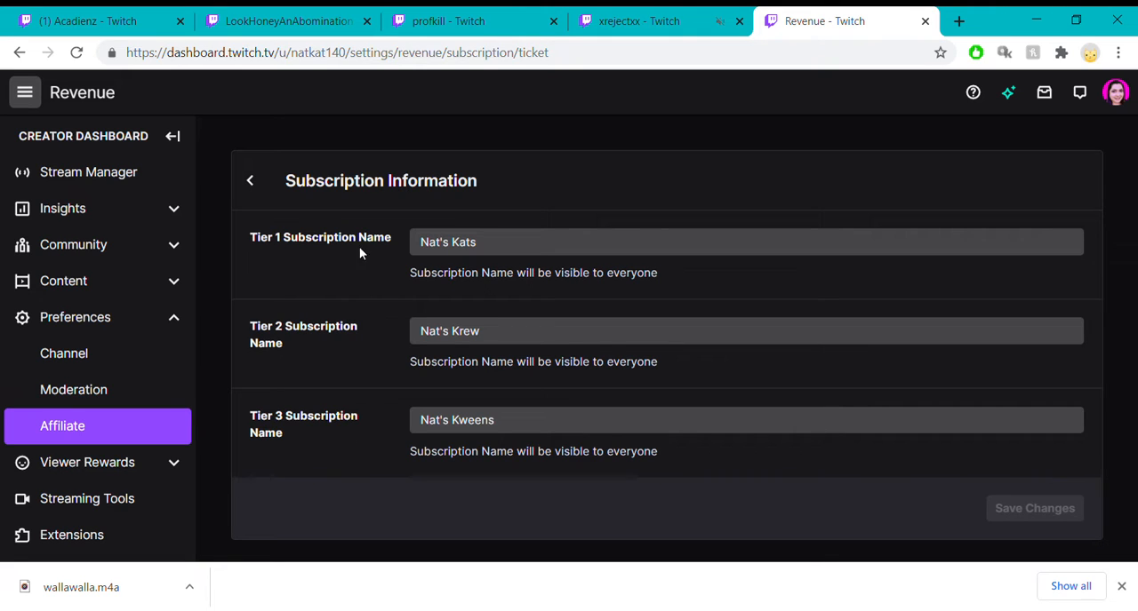
mouse_move(302, 344)
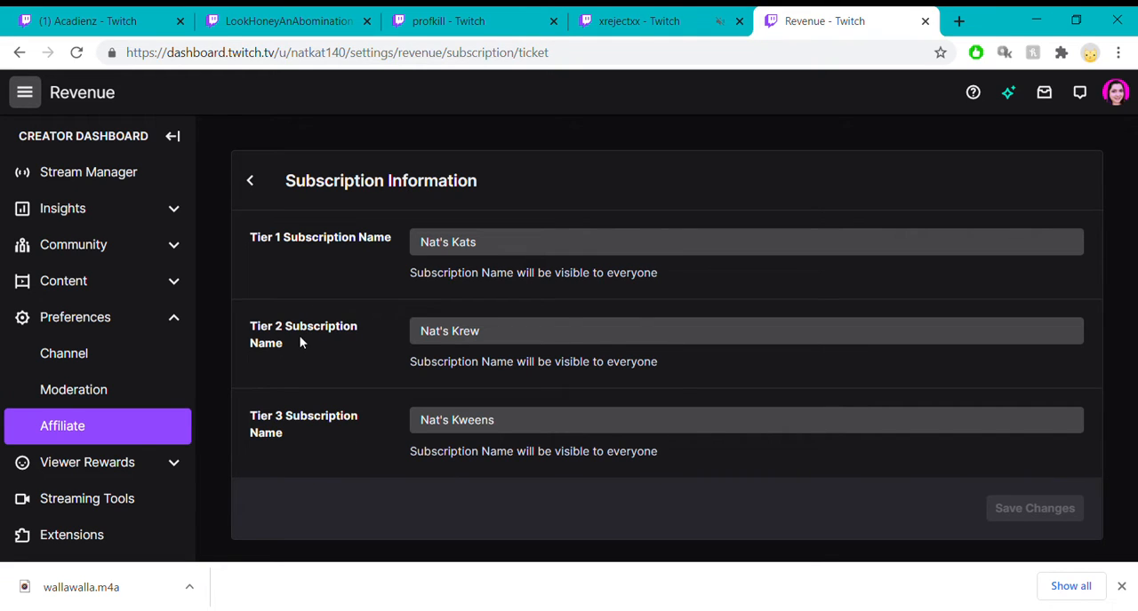
mouse_move(297, 430)
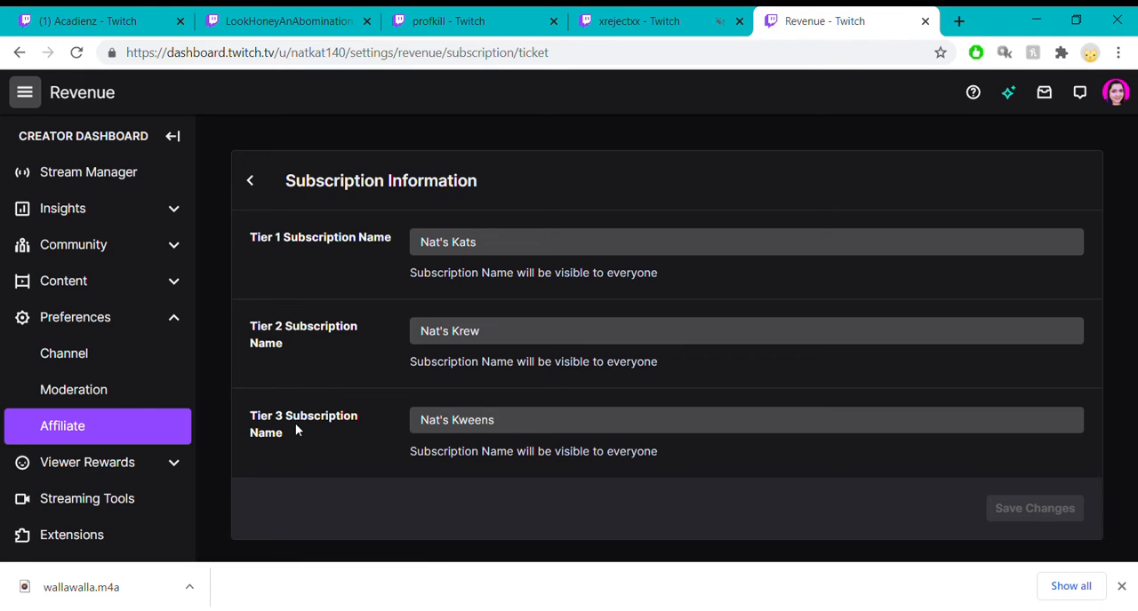
mouse_move(250, 237)
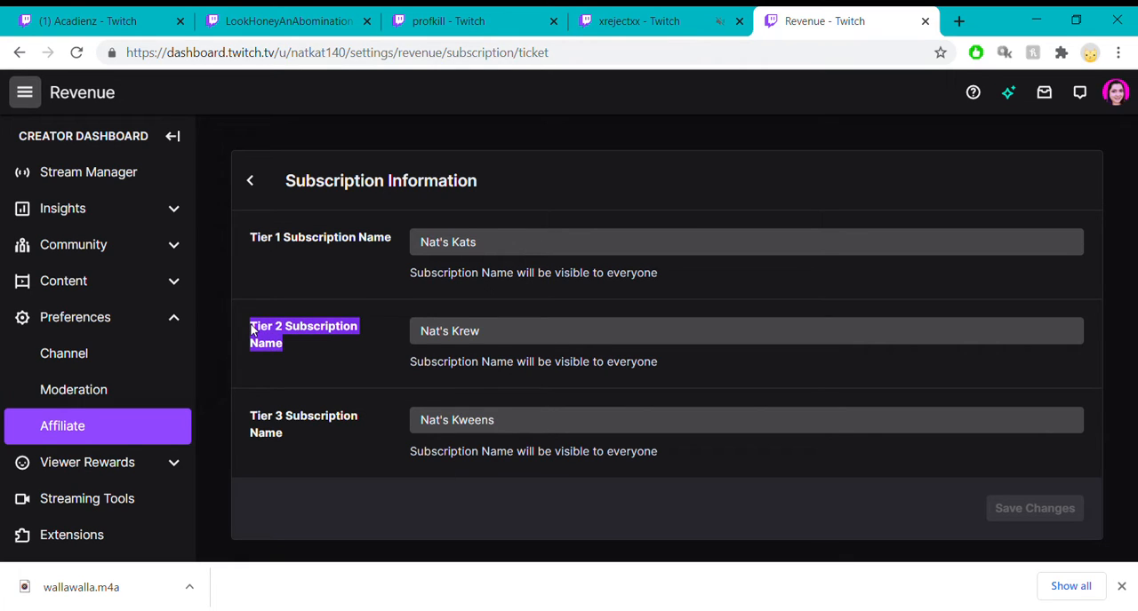
mouse_move(293, 447)
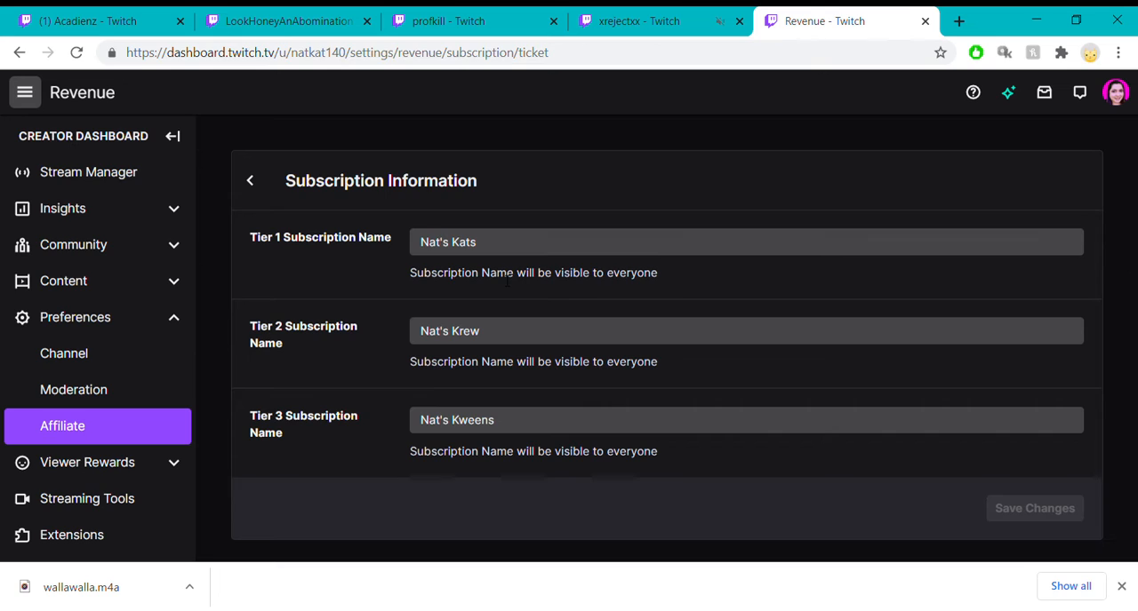
click(745, 242)
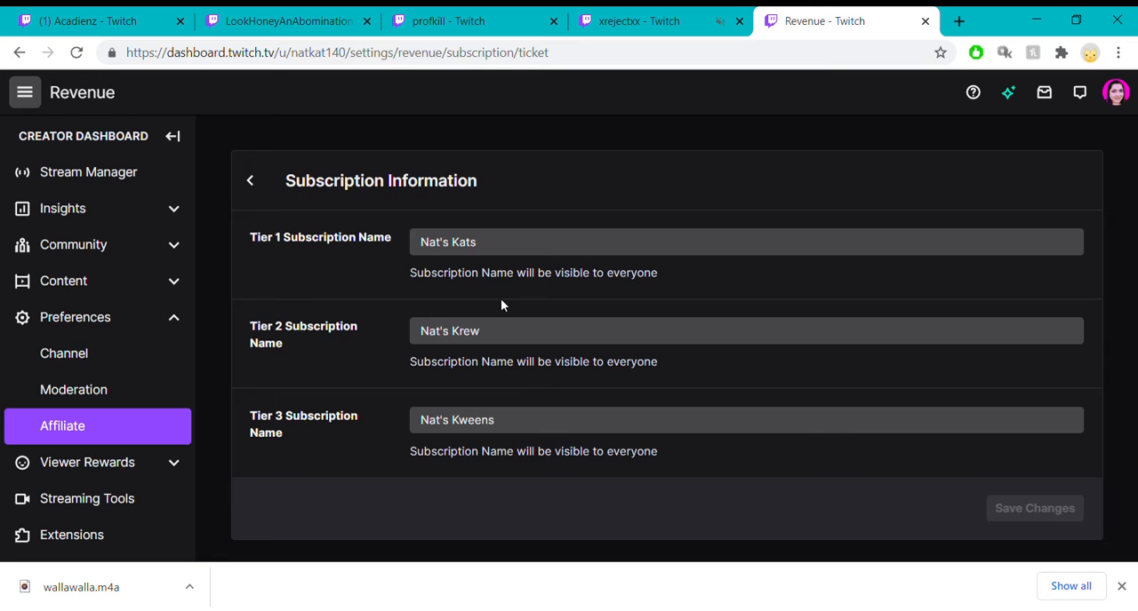
mouse_move(450, 288)
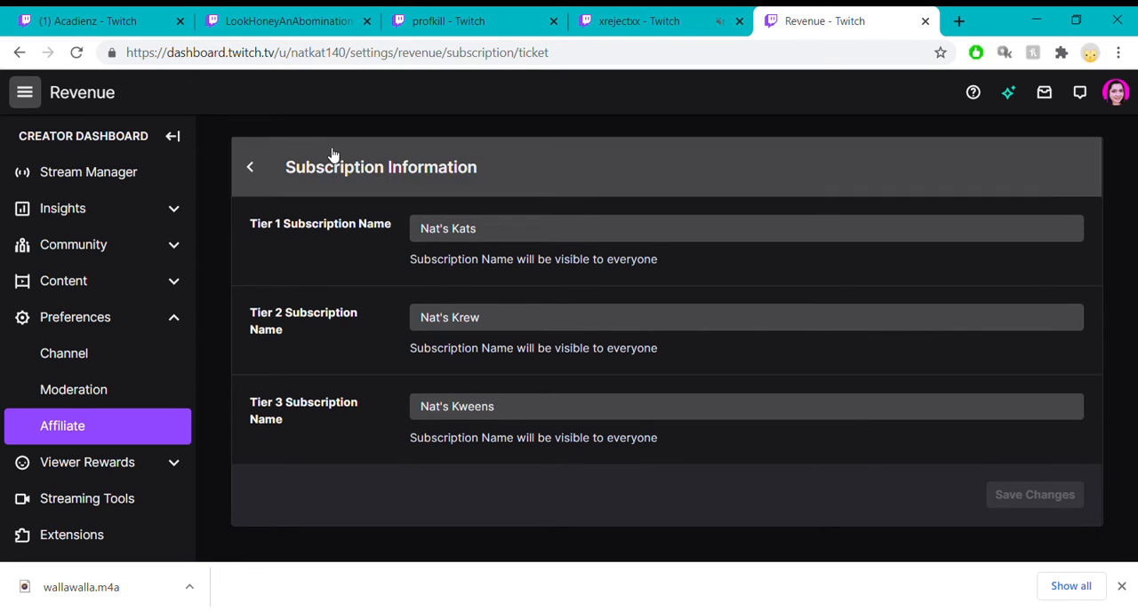
Go back to Revenue settings and scroll down to the Subscriptions section.
click(250, 167)
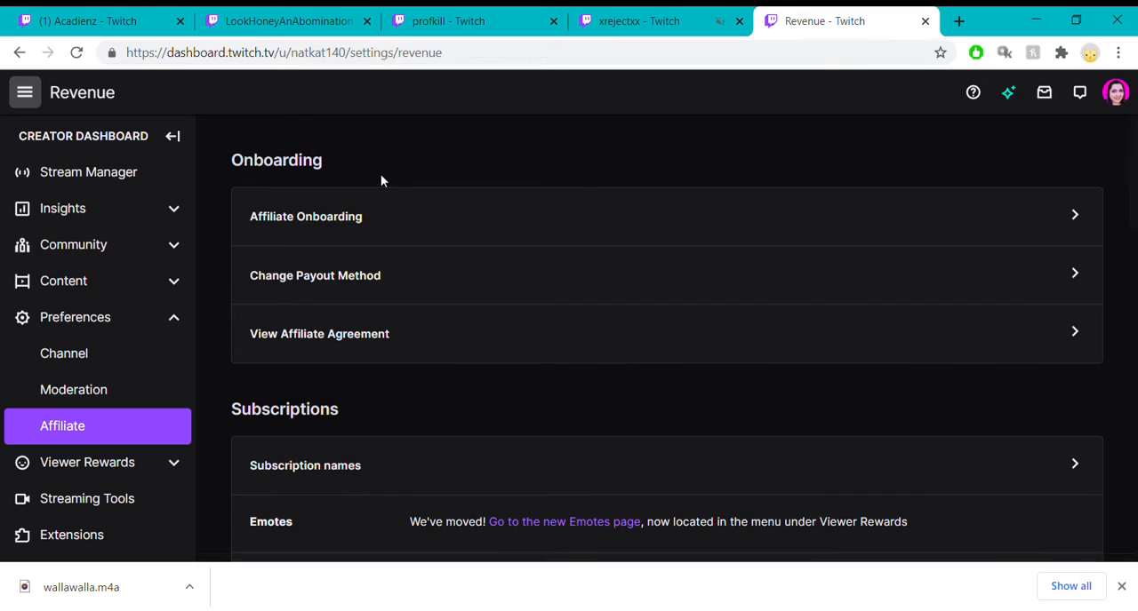
scroll(down, 3)
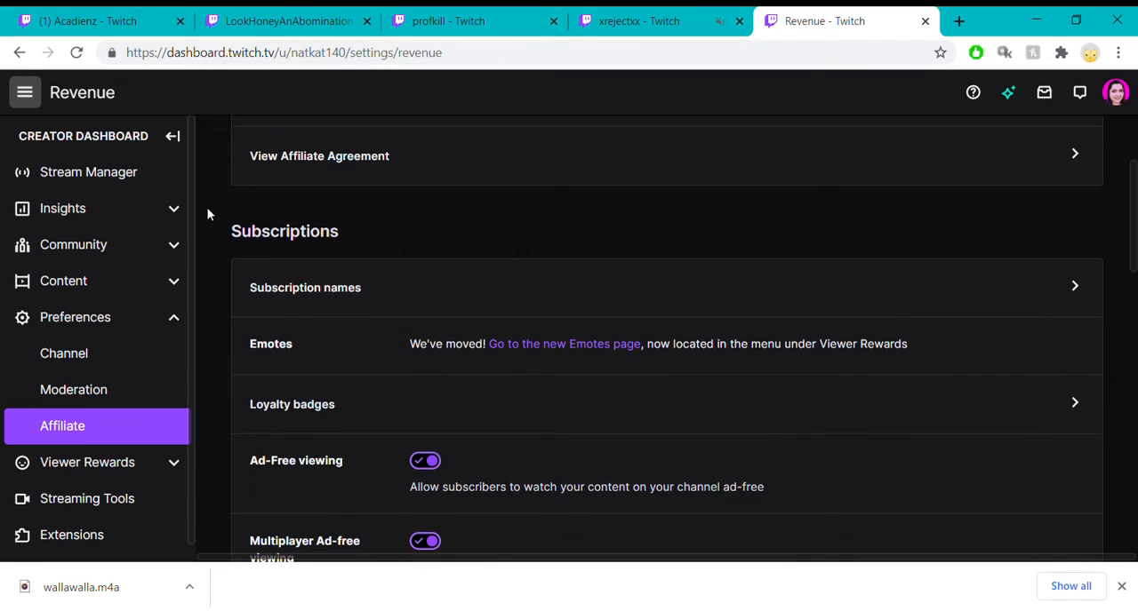
scroll(down, 3)
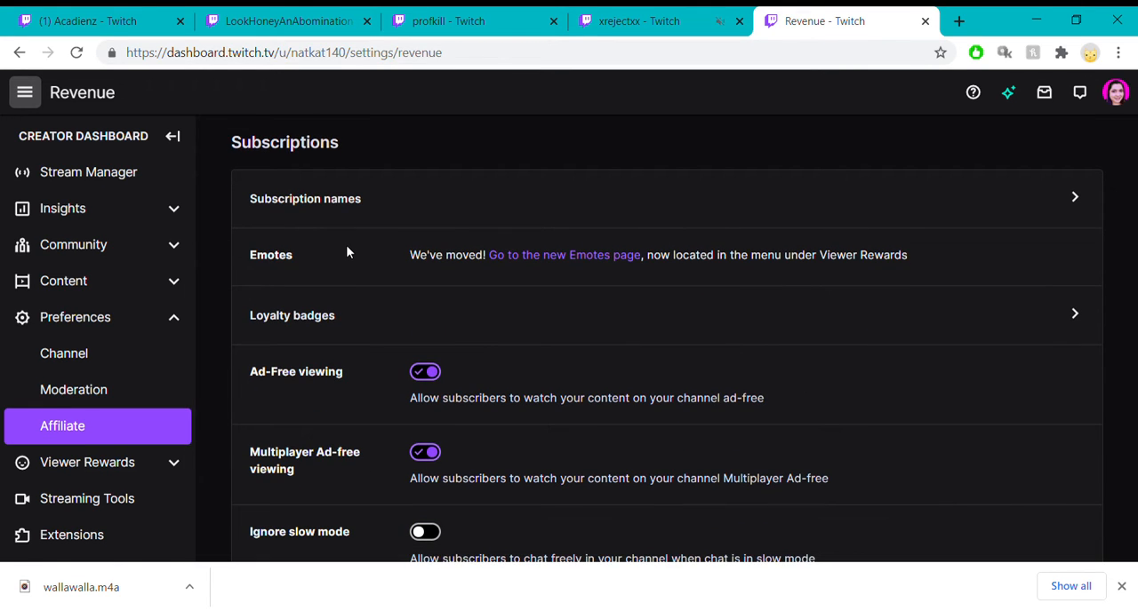
mouse_move(240, 269)
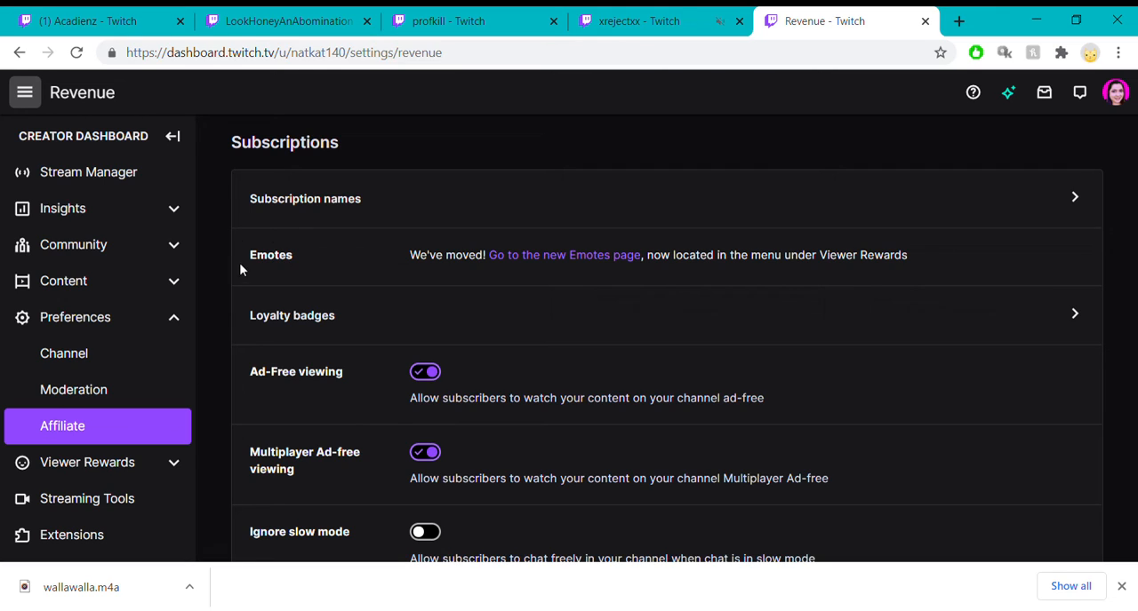
mouse_move(280, 281)
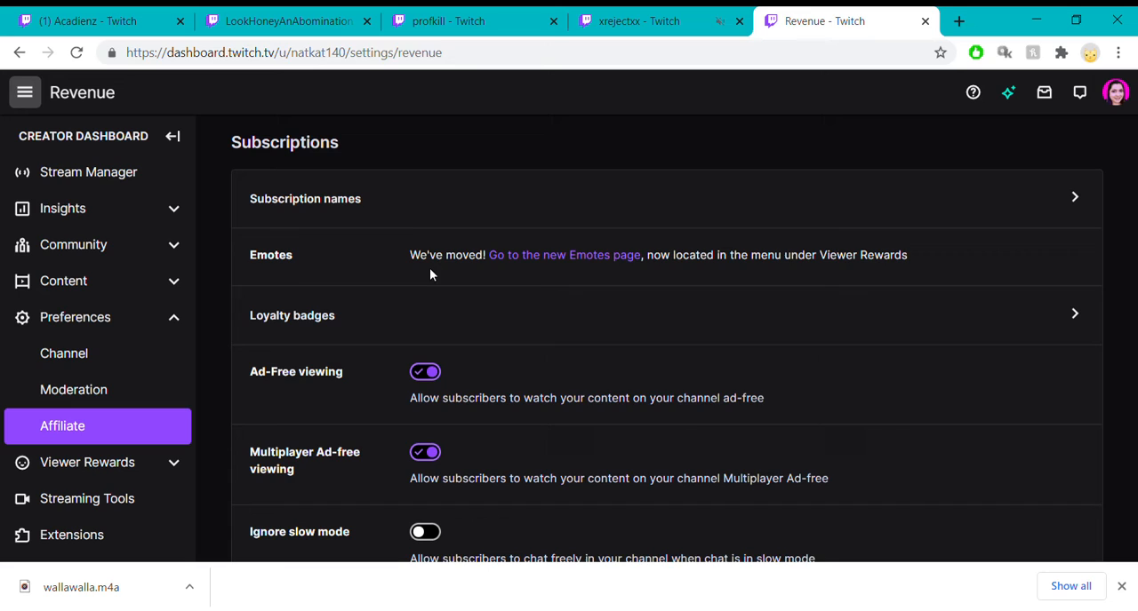
mouse_move(565, 255)
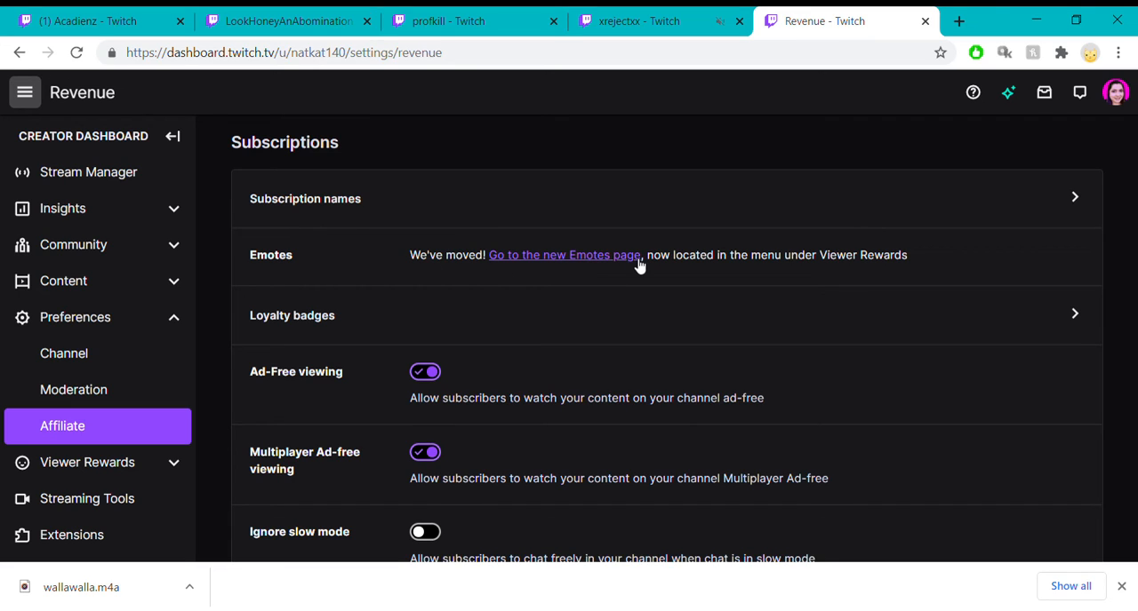
mouse_move(387, 257)
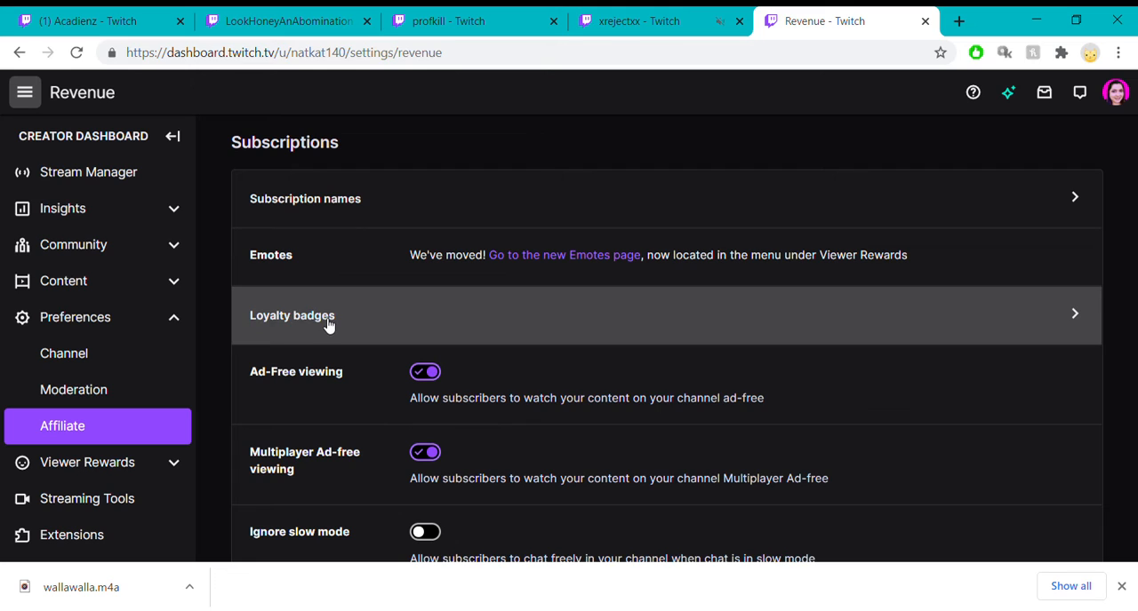
click(291, 315)
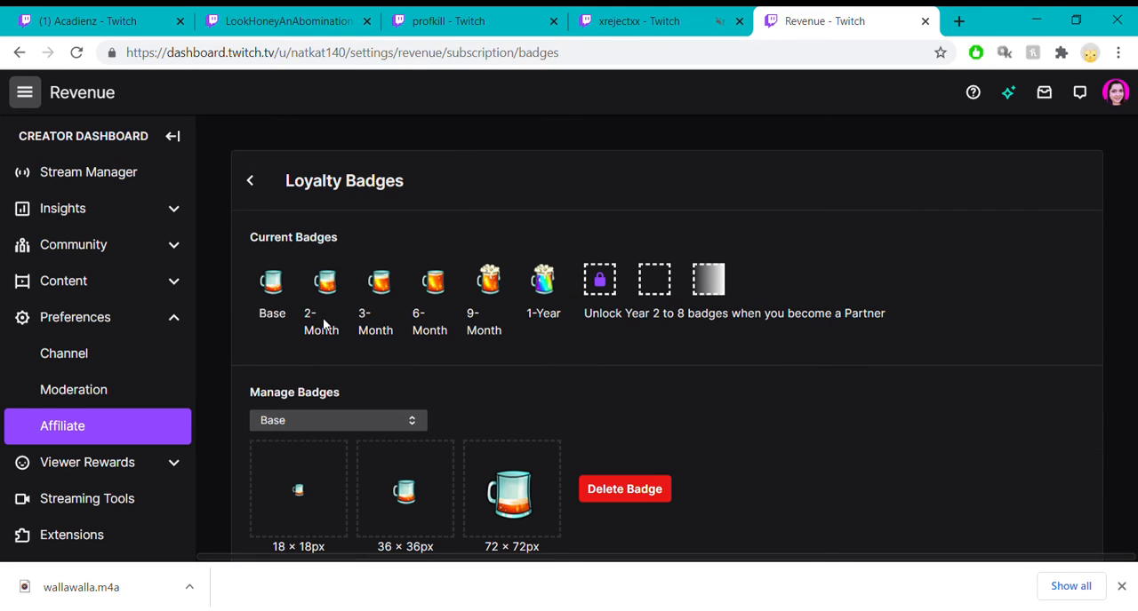
mouse_move(277, 372)
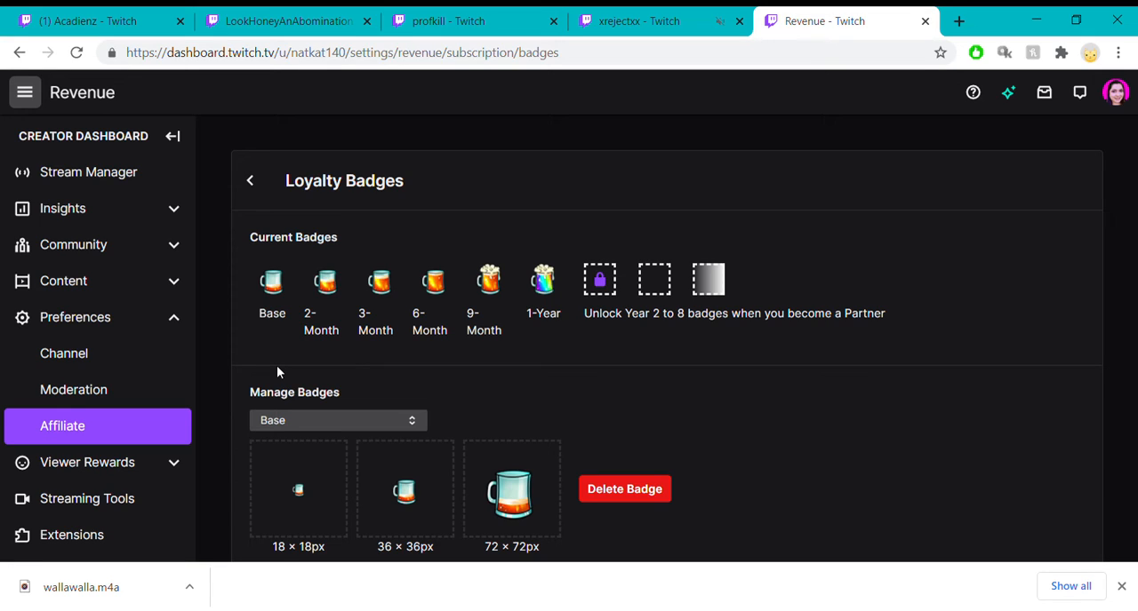
mouse_move(433, 283)
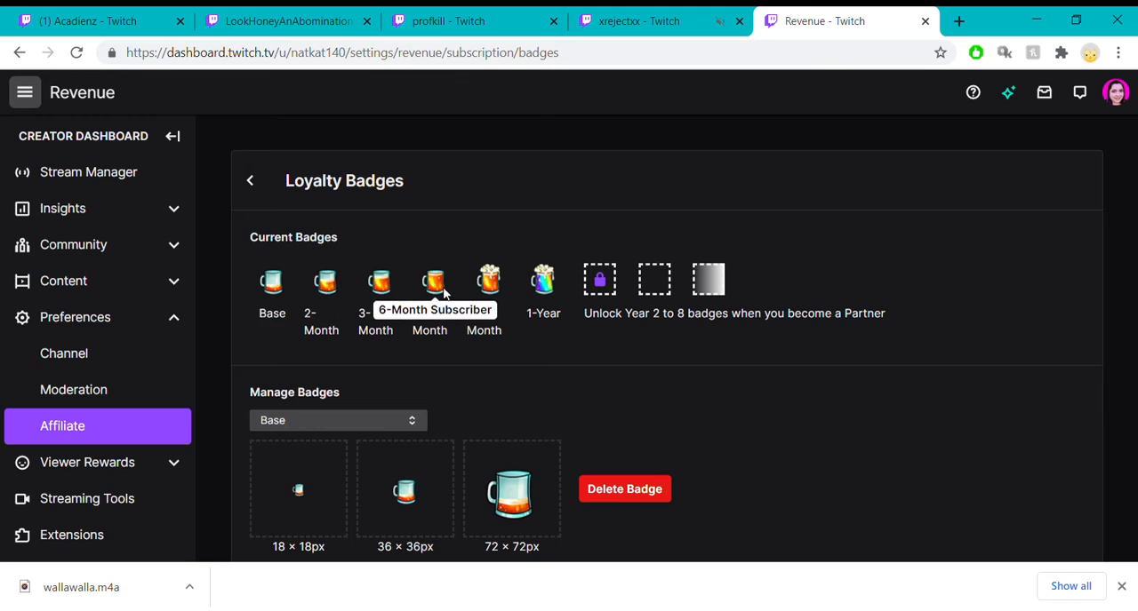
mouse_move(561, 334)
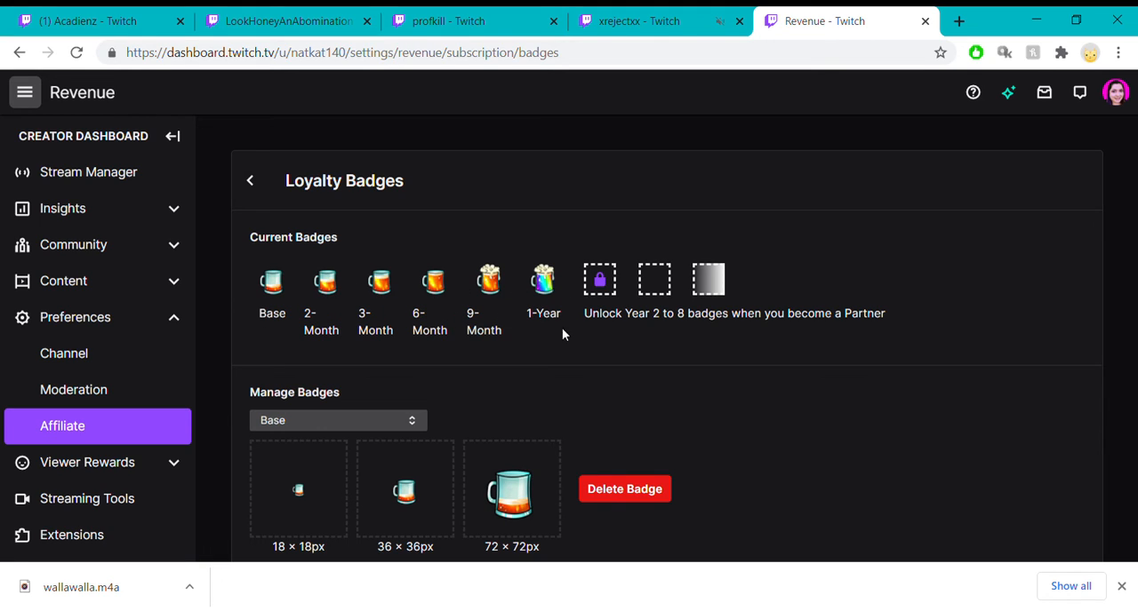
mouse_move(393, 361)
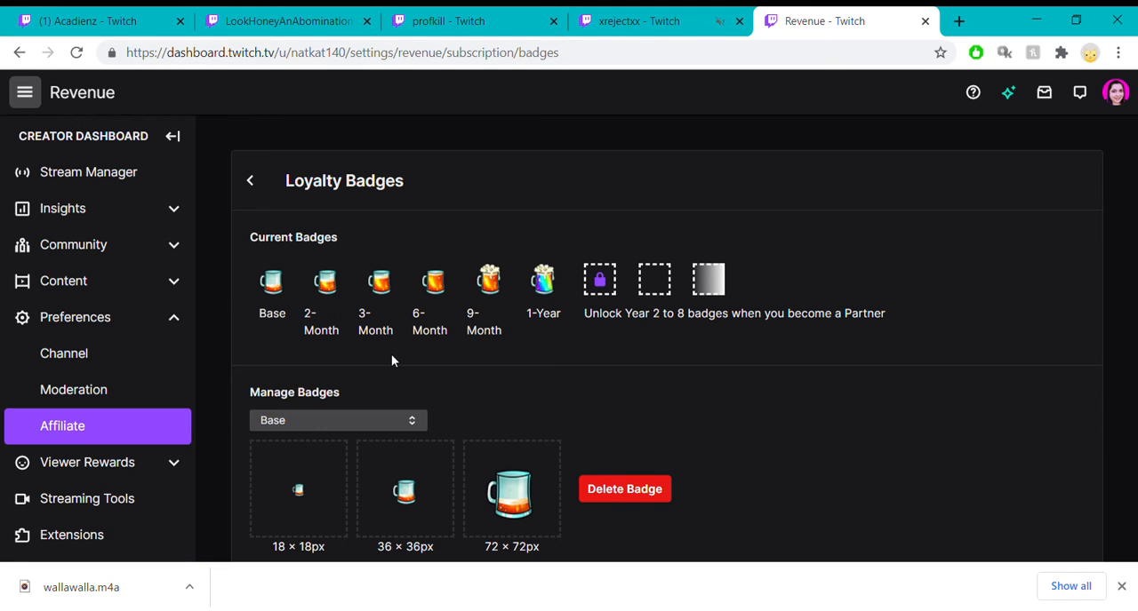
mouse_move(398, 352)
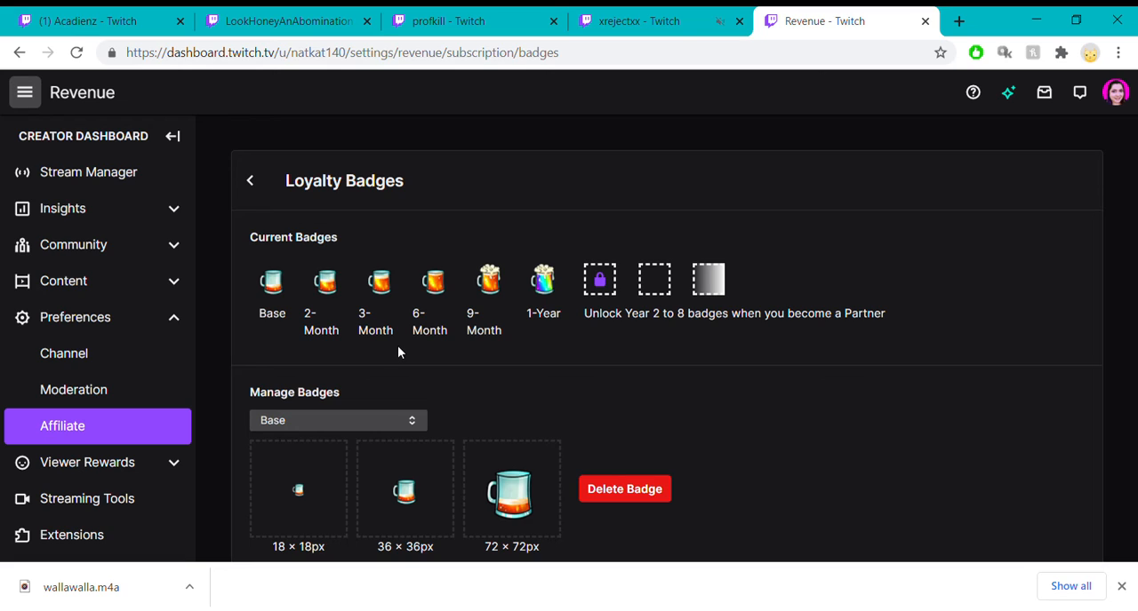
mouse_move(274, 341)
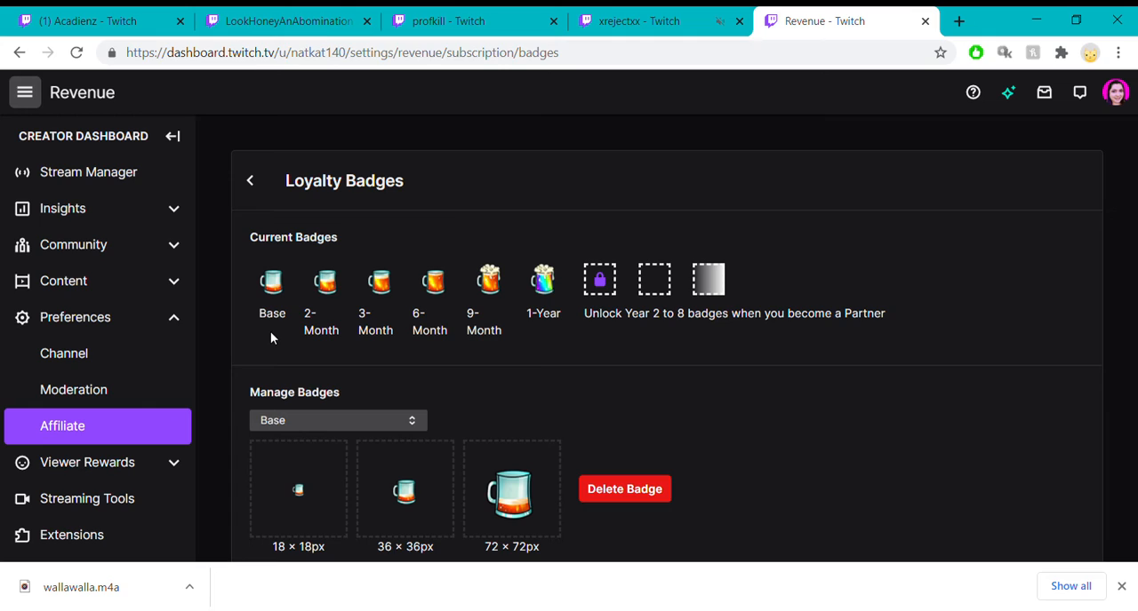
mouse_move(272, 283)
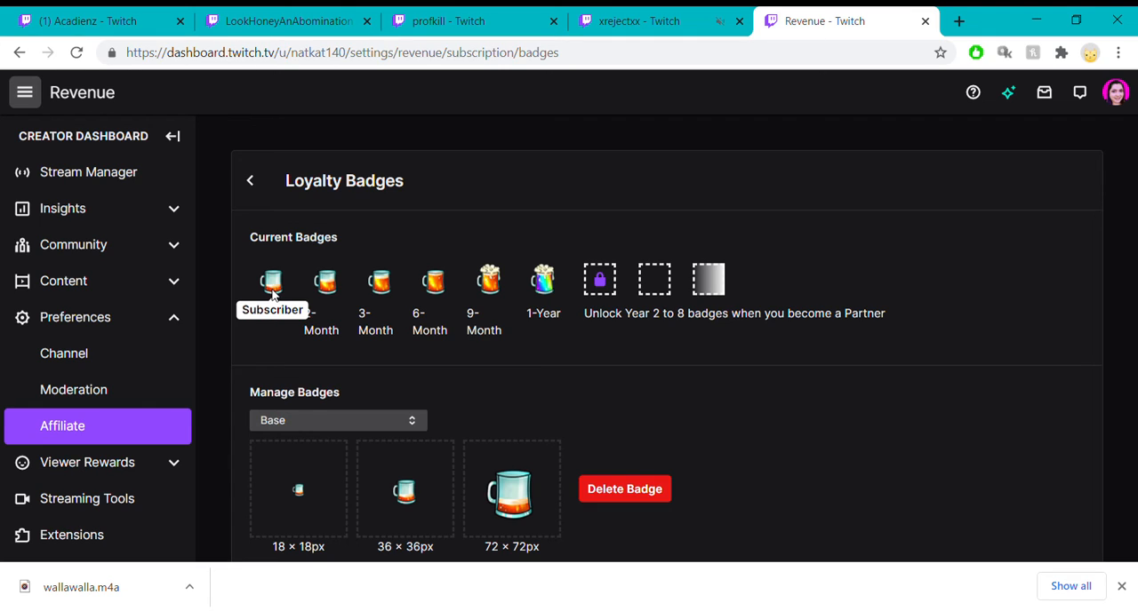
mouse_move(272, 284)
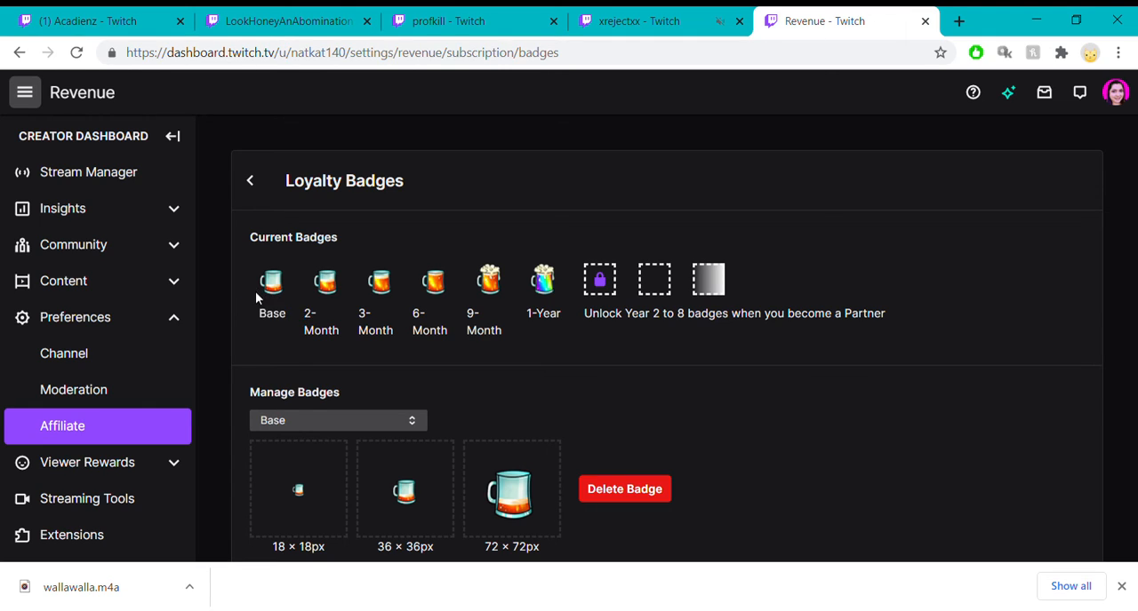
mouse_move(433, 282)
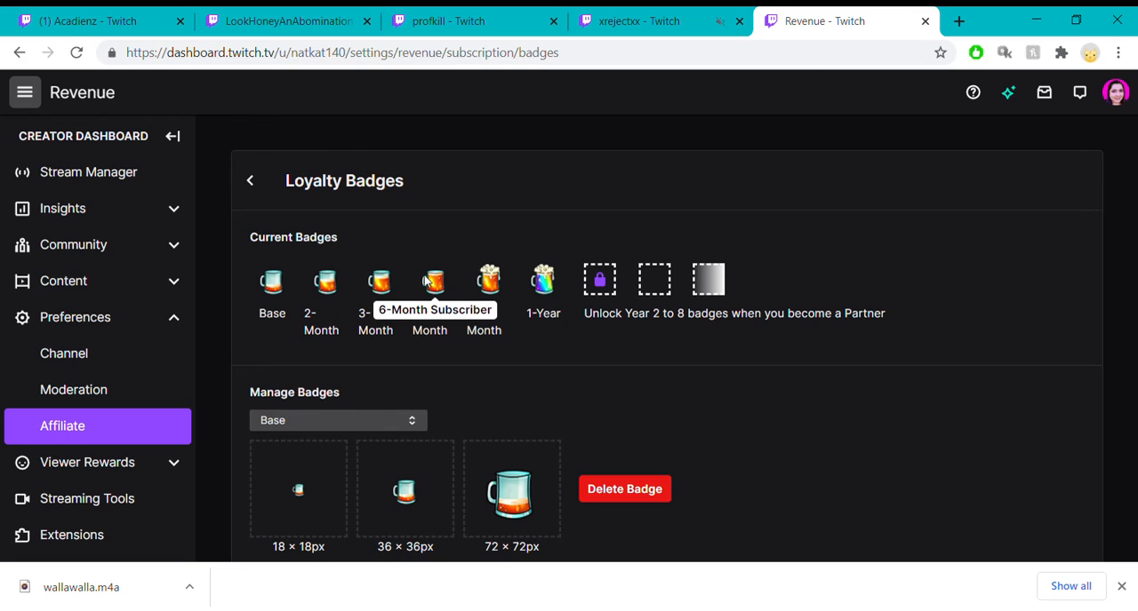
mouse_move(488, 282)
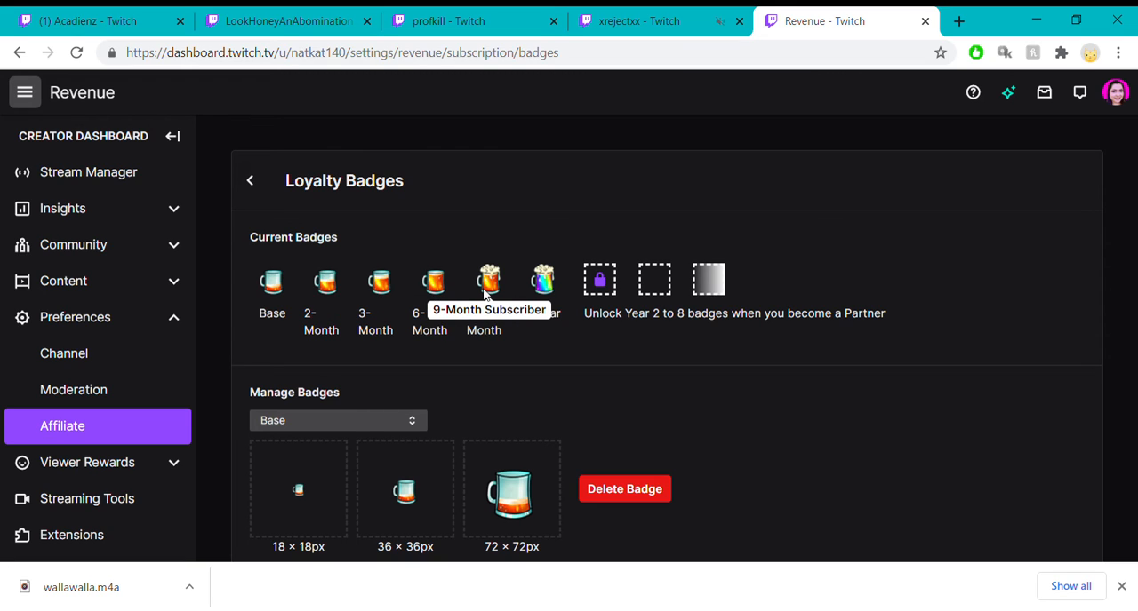
mouse_move(543, 343)
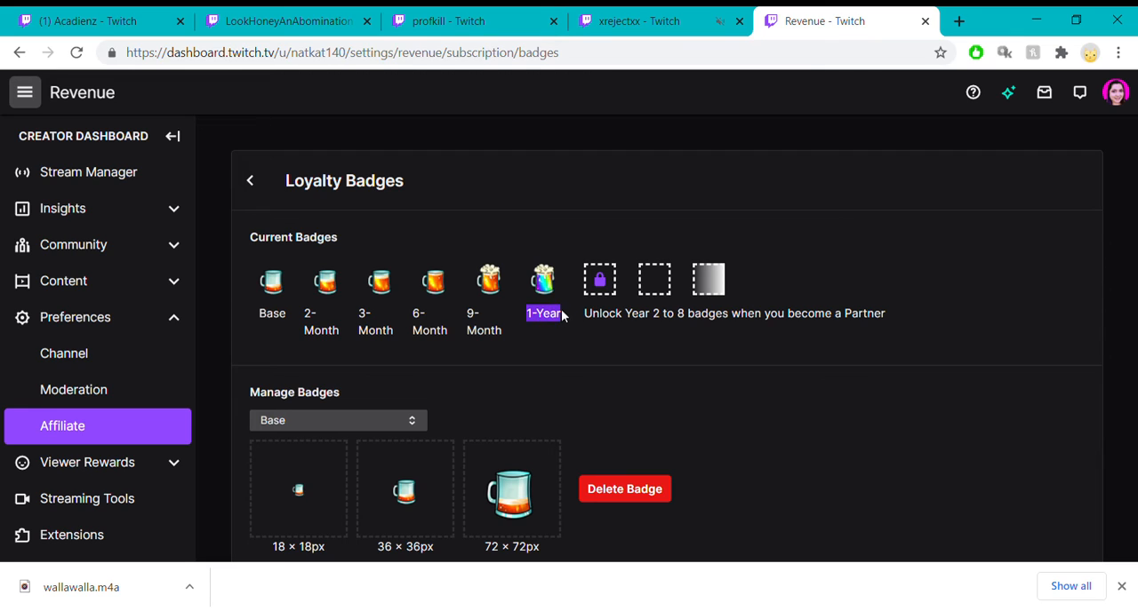
mouse_move(558, 254)
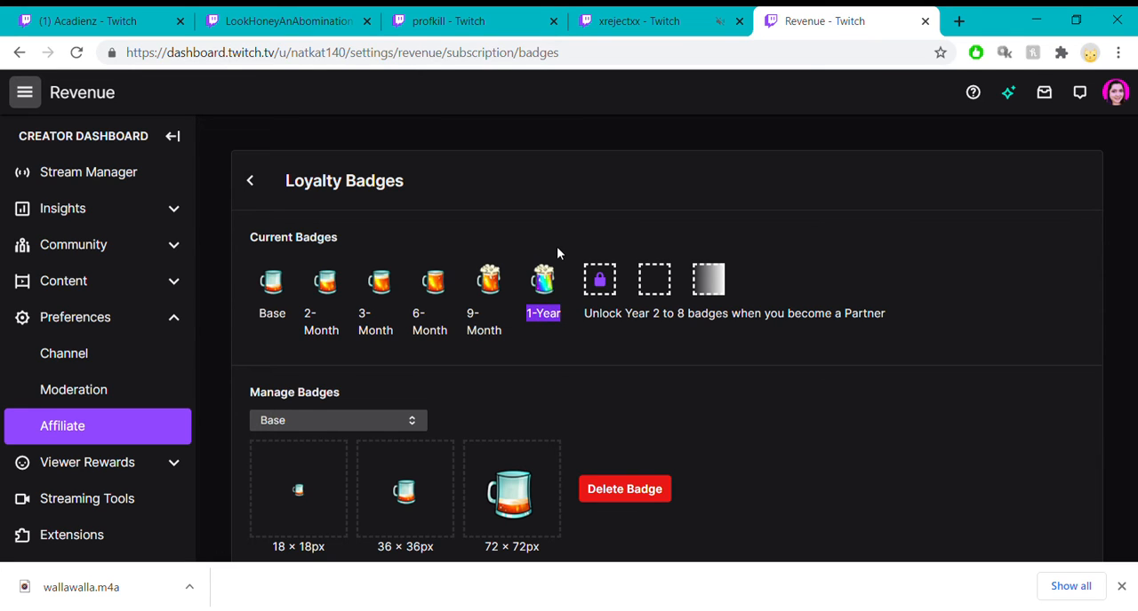
mouse_move(534, 338)
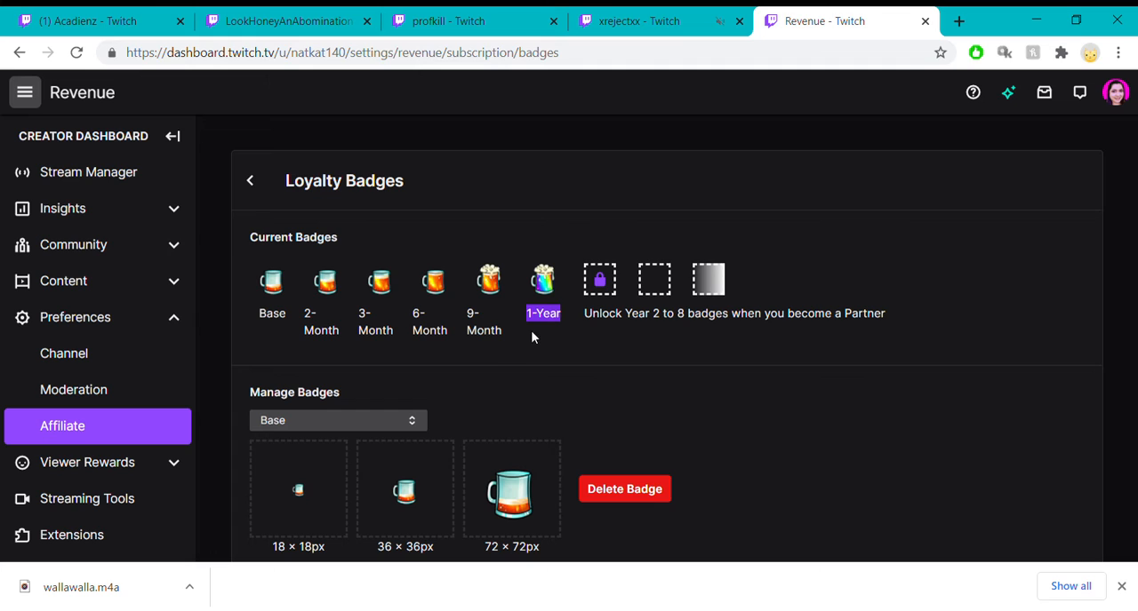
mouse_move(775, 359)
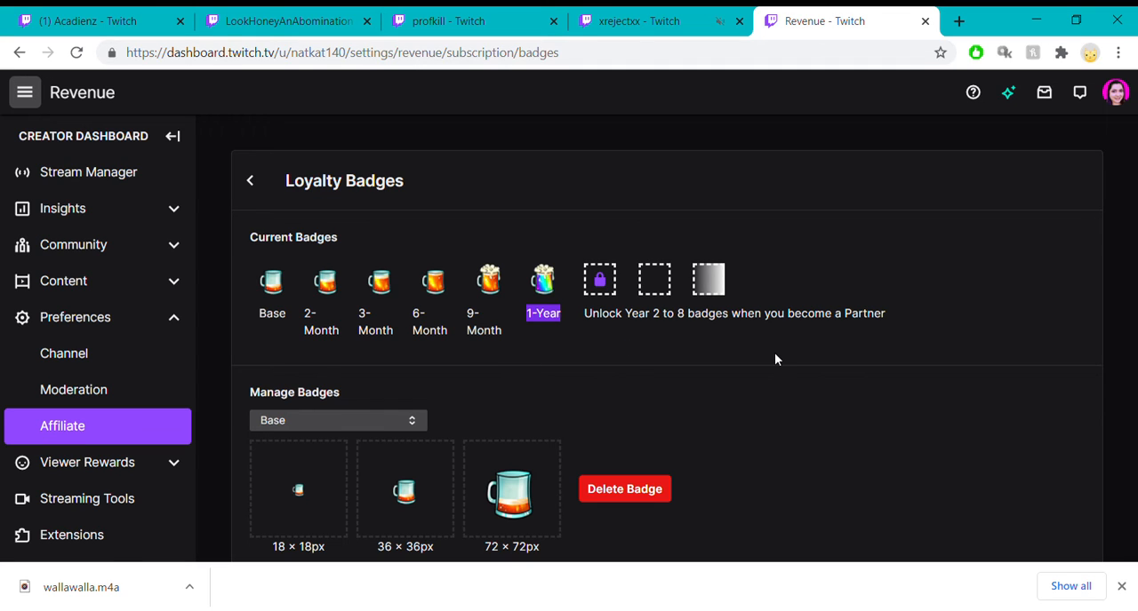
scroll(down, 3)
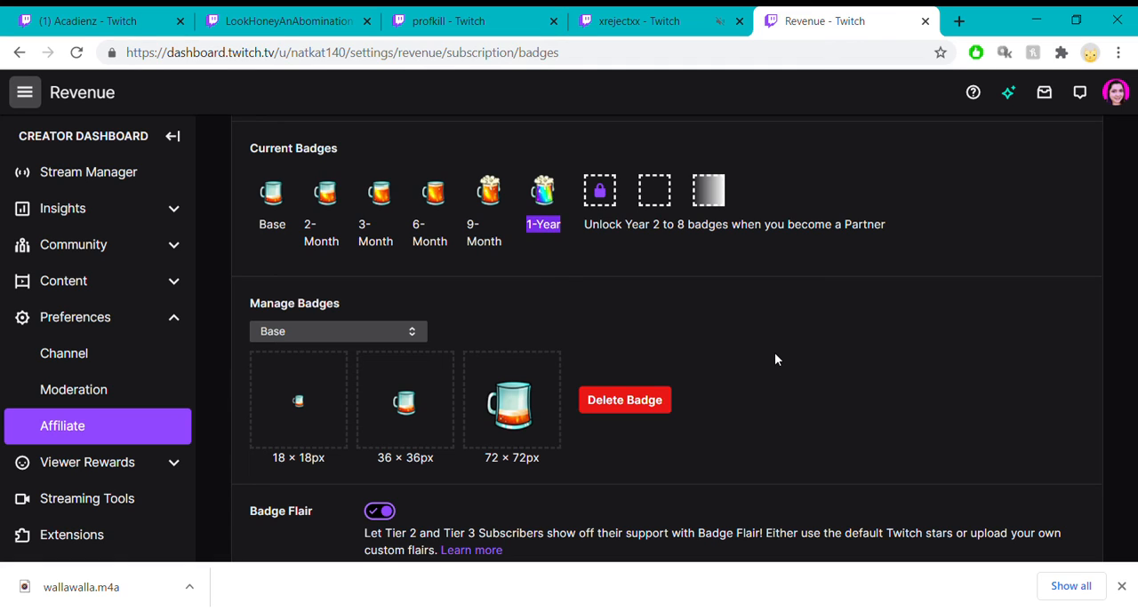
scroll(down, 3)
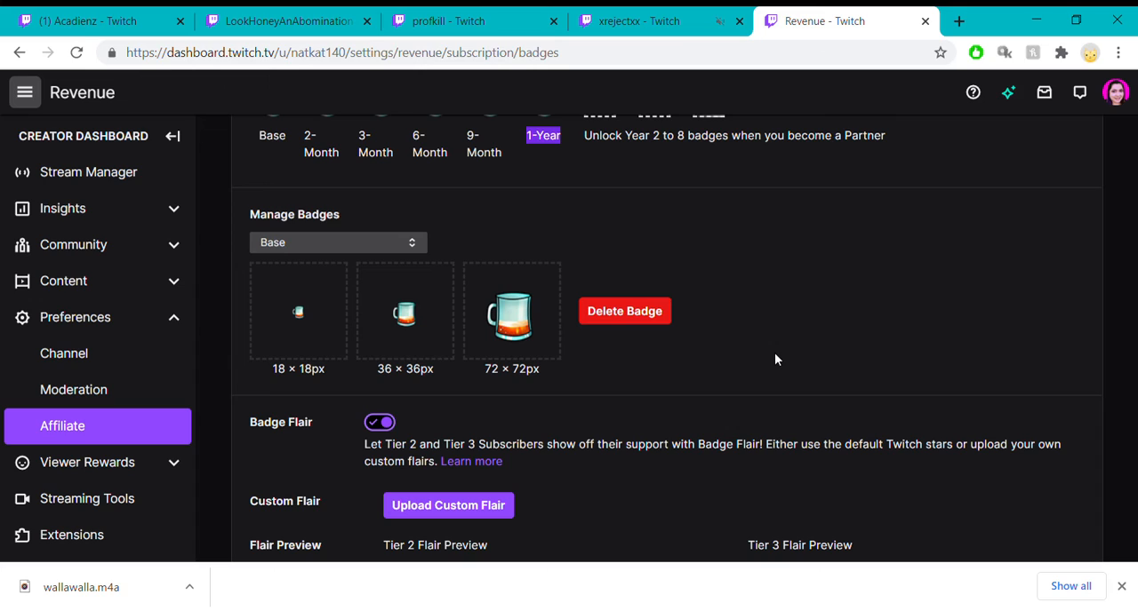
mouse_move(757, 371)
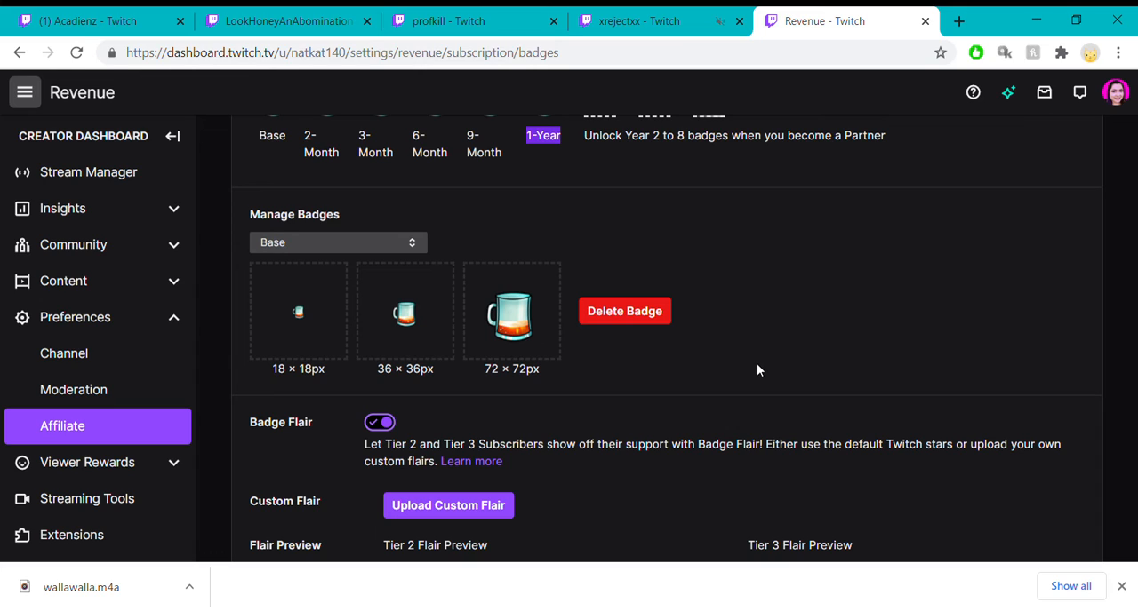
mouse_move(758, 372)
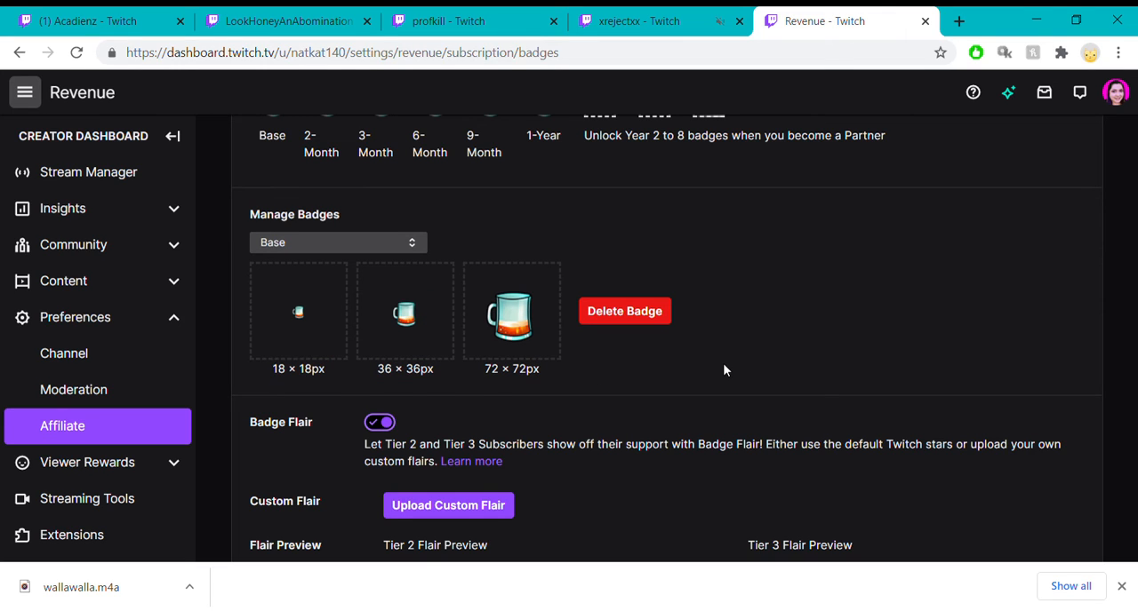
scroll(down, 3)
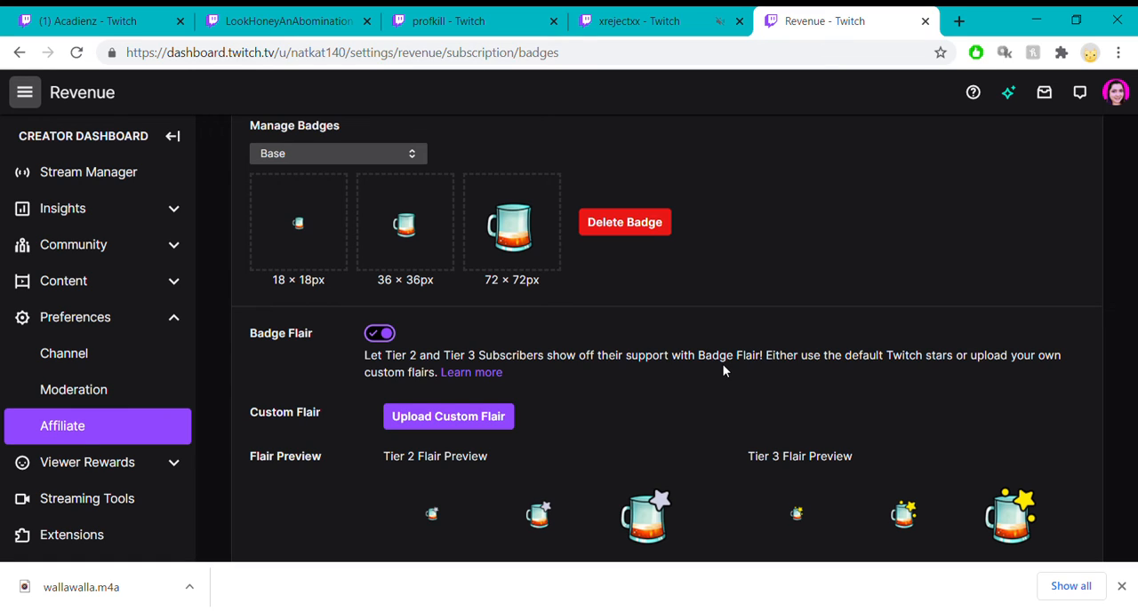
mouse_move(318, 295)
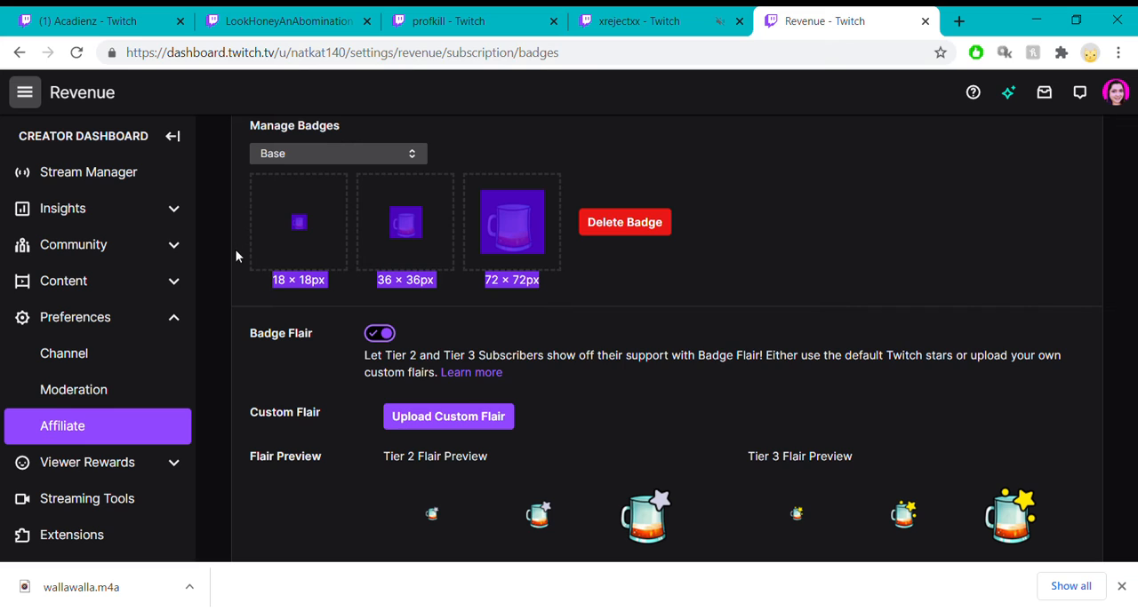
mouse_move(634, 281)
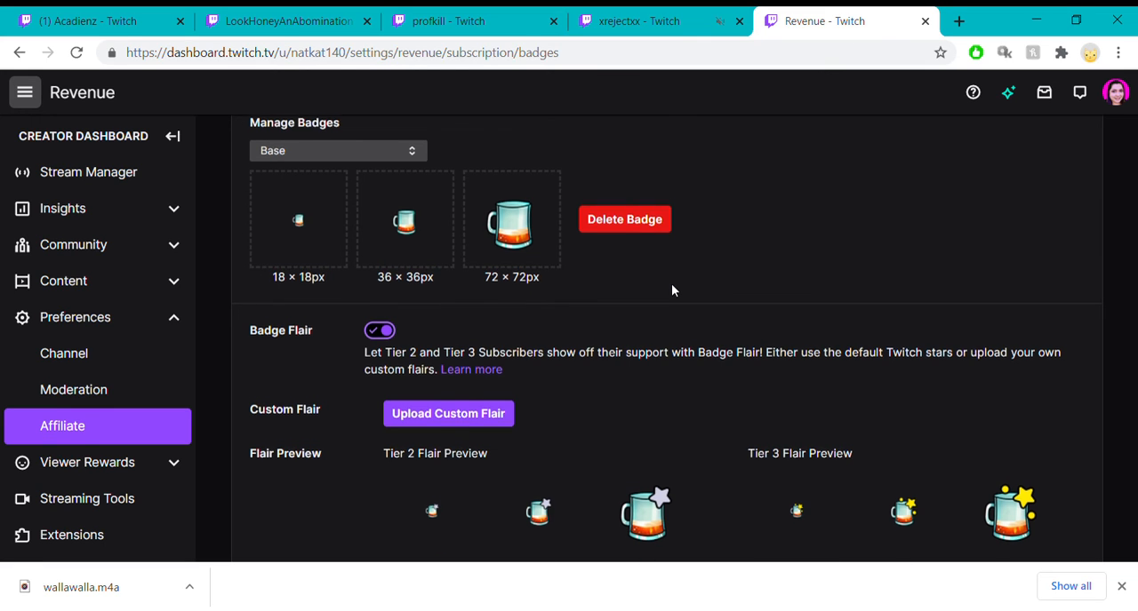
scroll(down, 3)
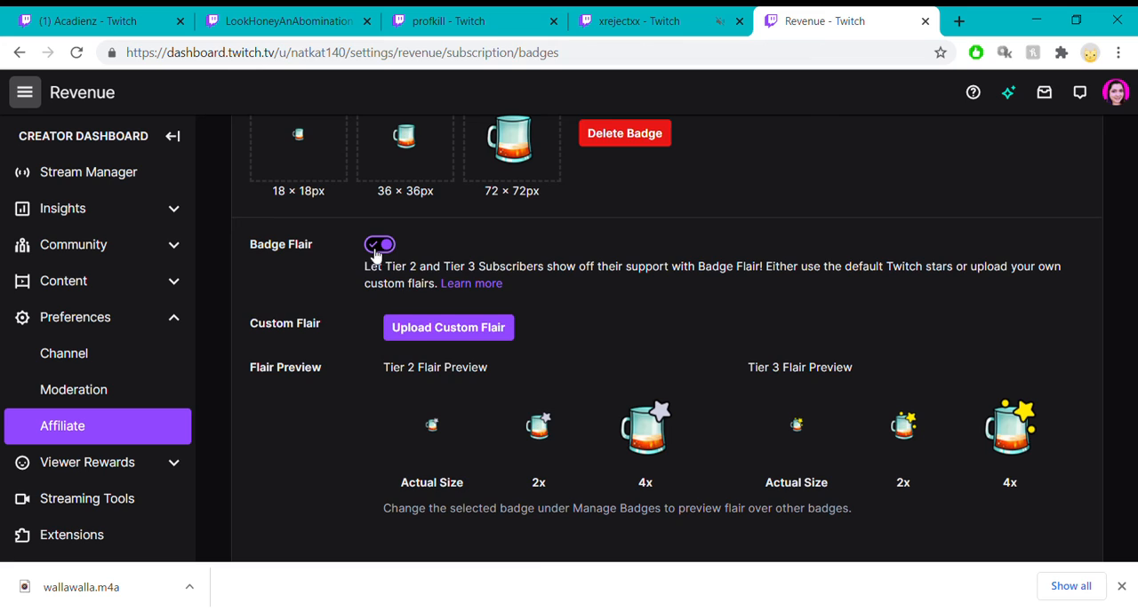
click(379, 244)
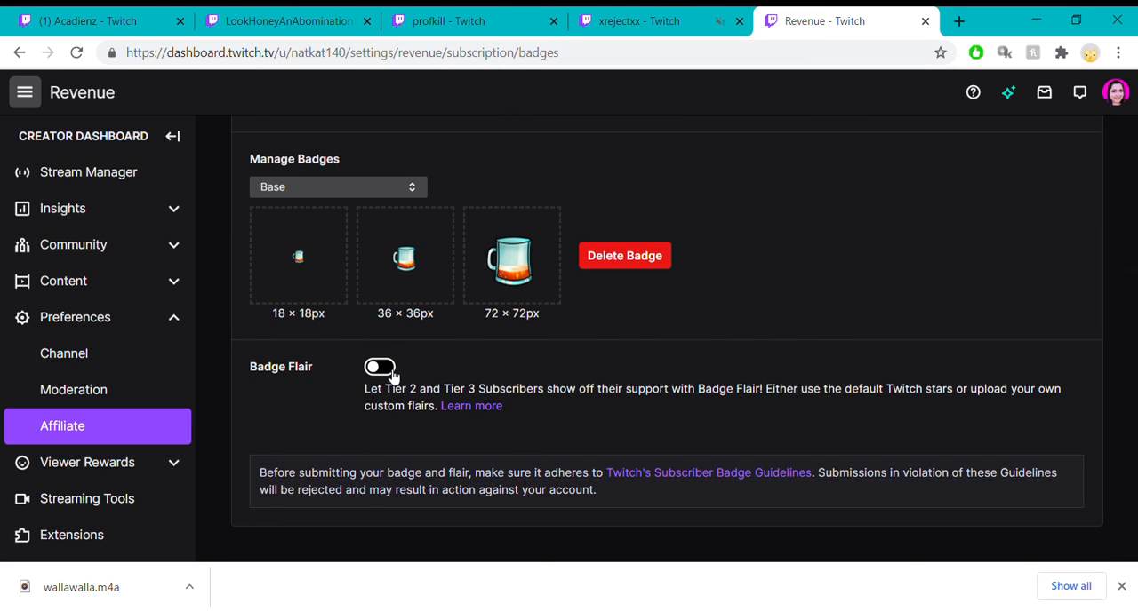
click(379, 368)
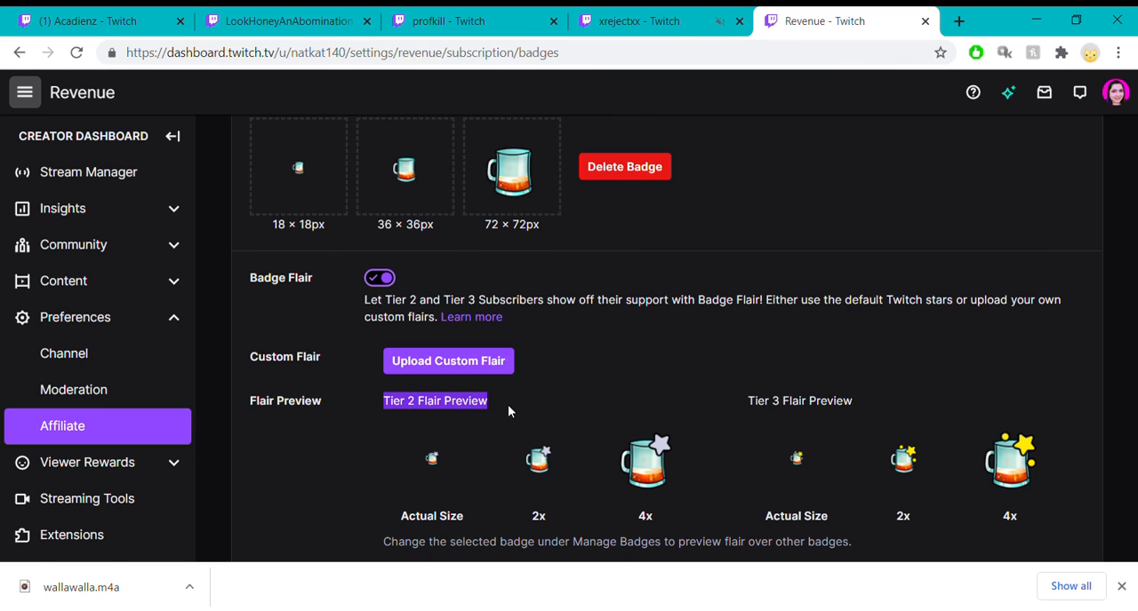
mouse_move(549, 458)
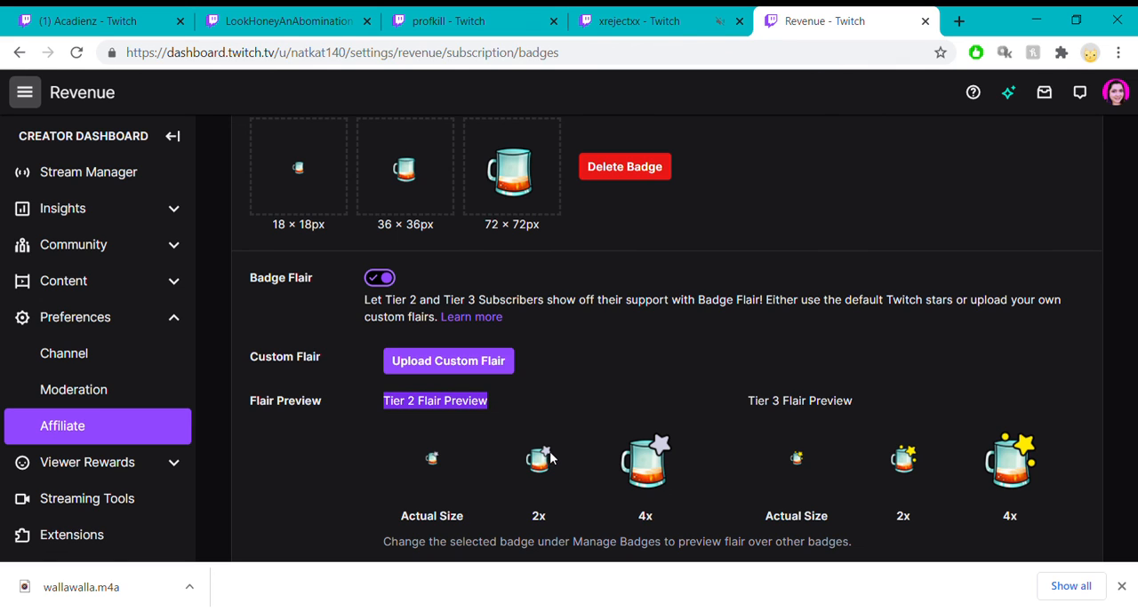
mouse_move(673, 447)
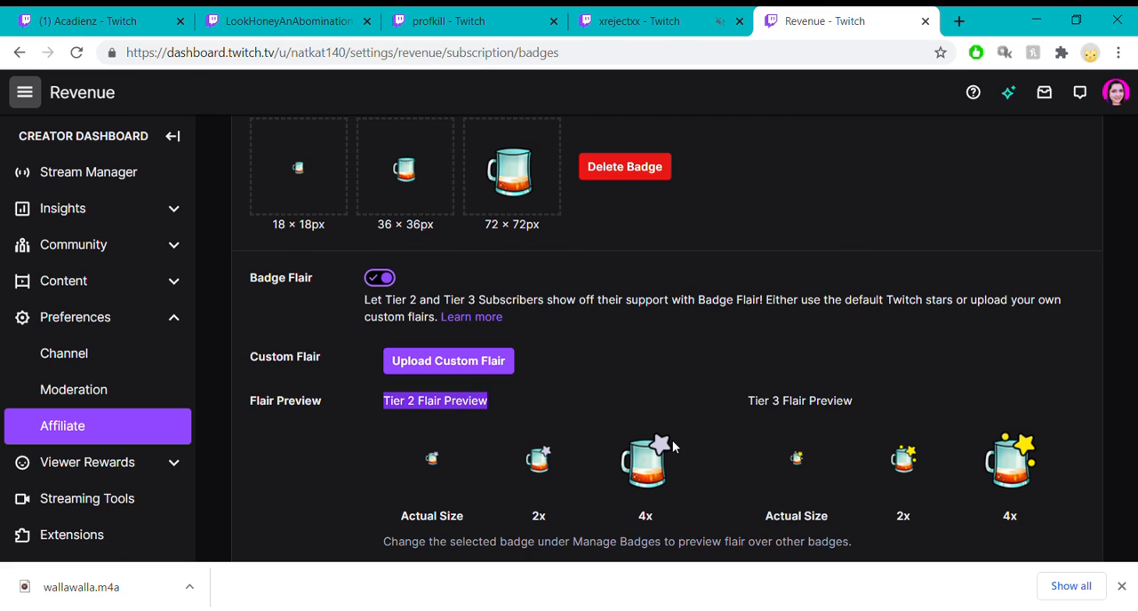
mouse_move(562, 433)
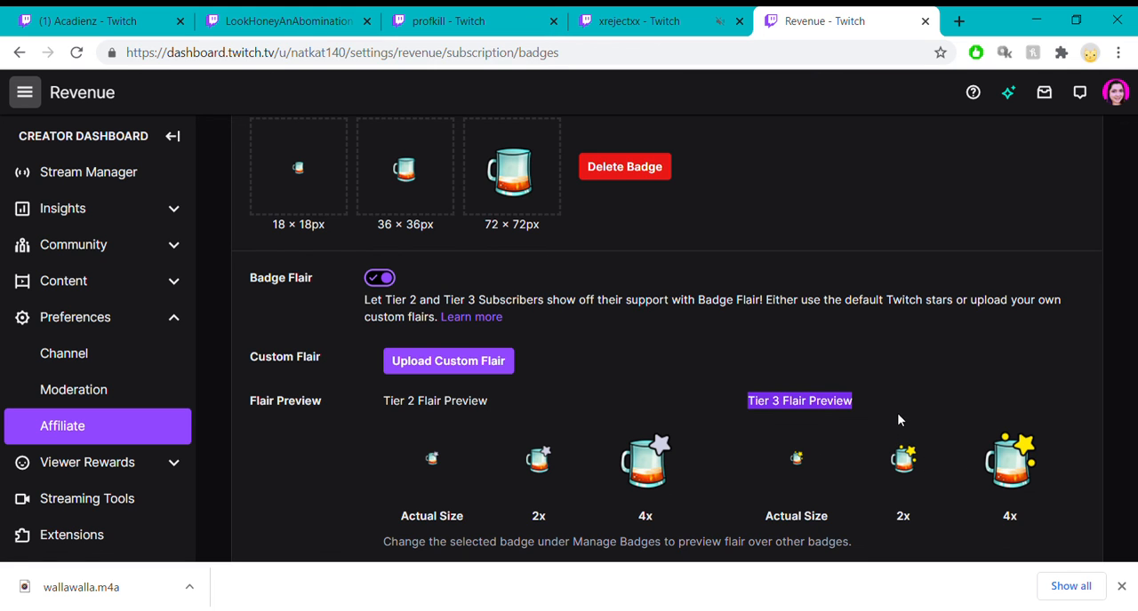
scroll(down, 3)
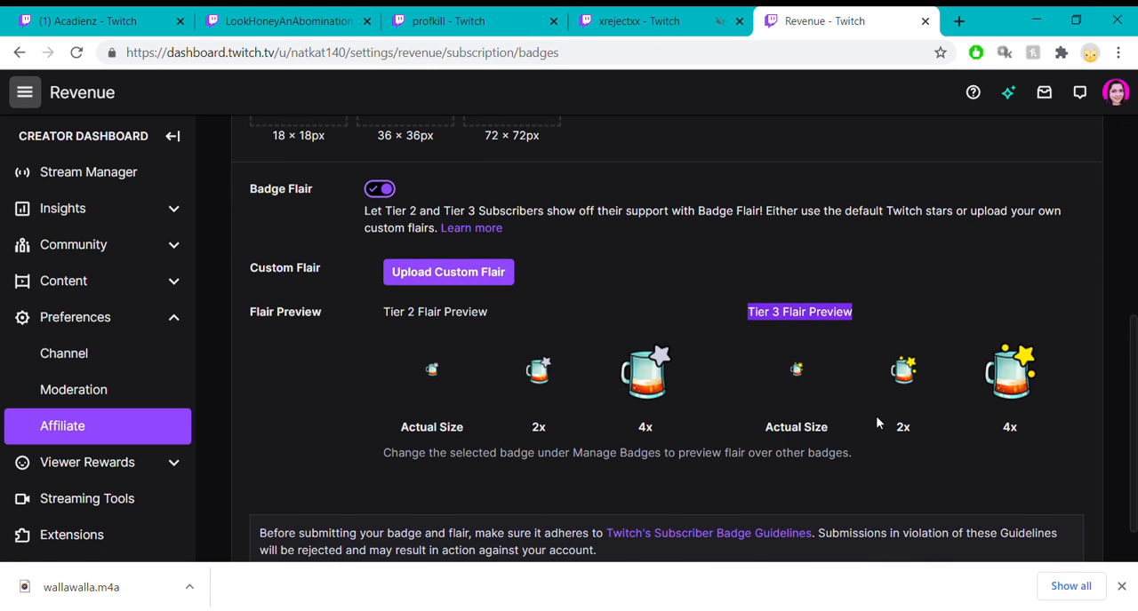
scroll(down, 3)
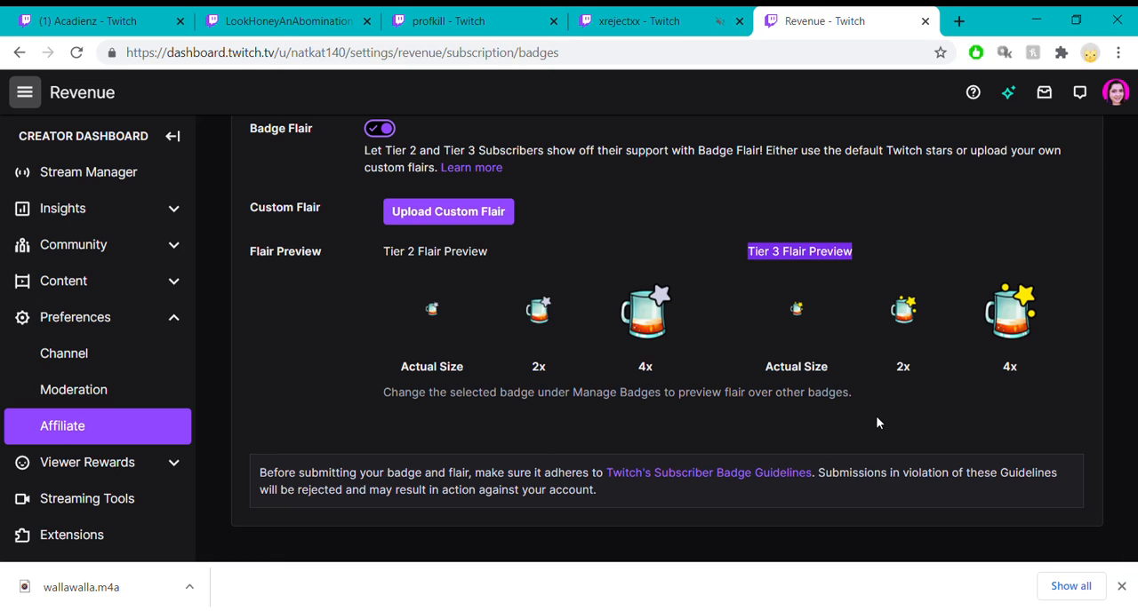
mouse_move(1047, 443)
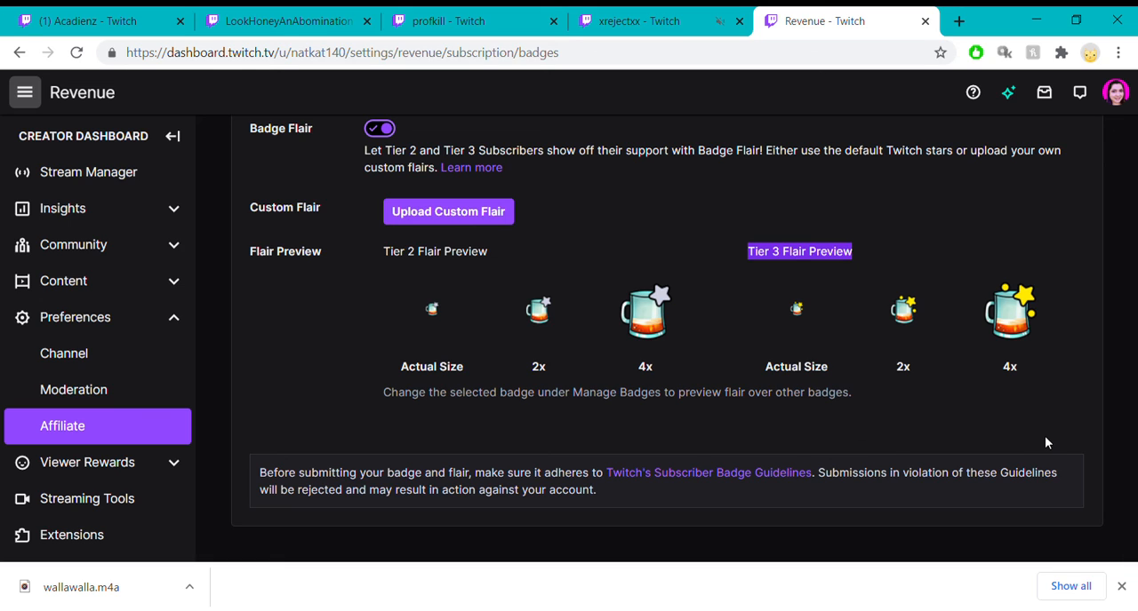
mouse_move(1051, 439)
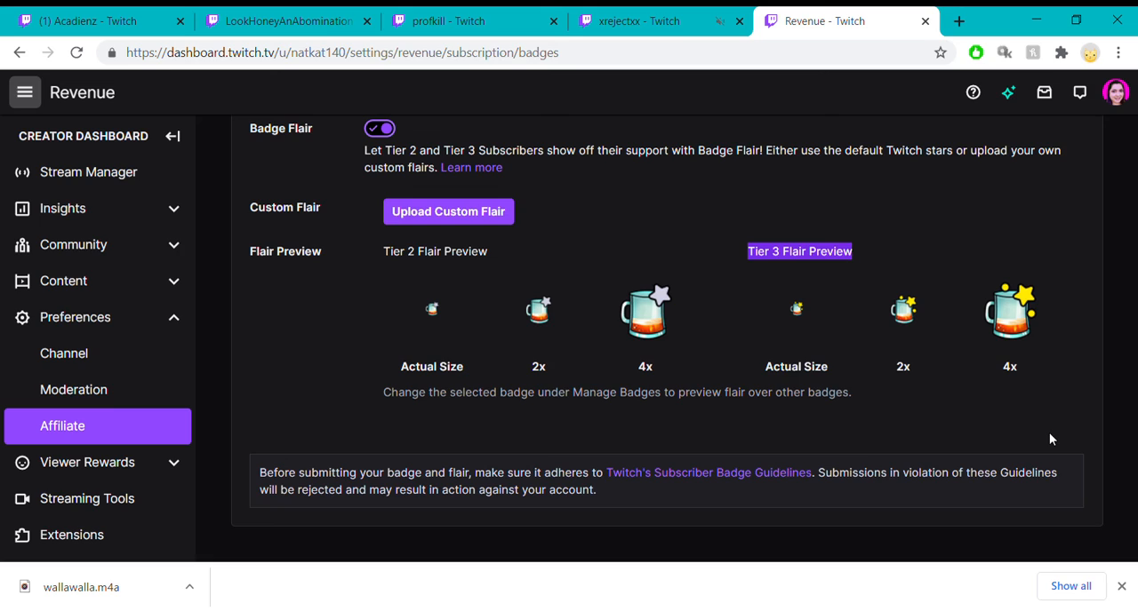